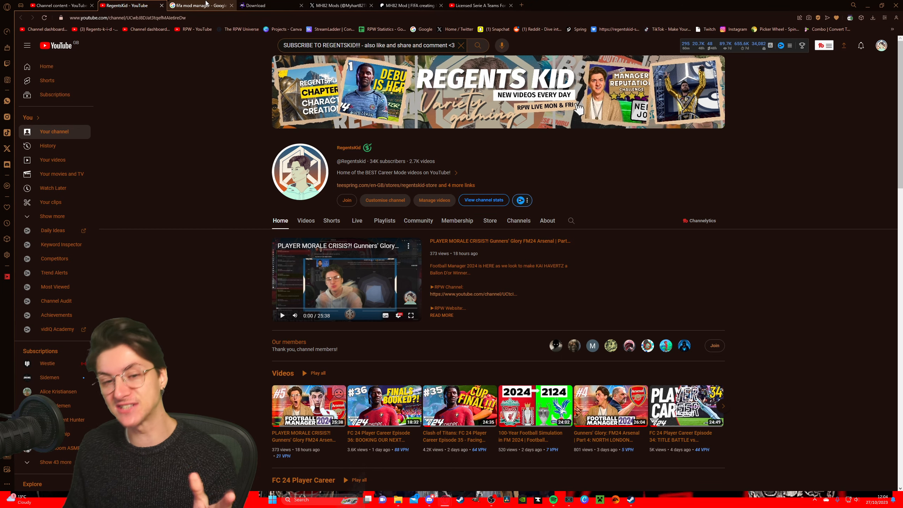
Return to the 'fifa mod manager' Google results, led by FIFA Editing Toolsuite v1.1.5
click(199, 6)
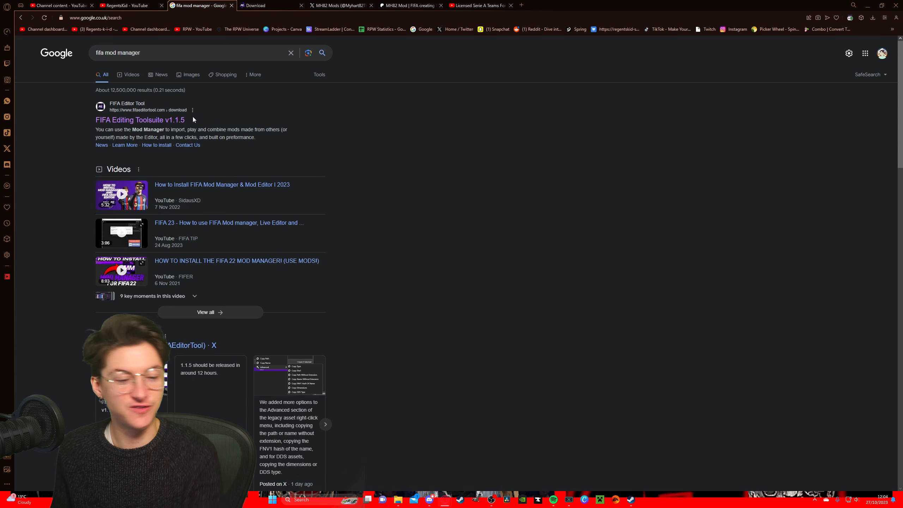
mouse_move(139, 119)
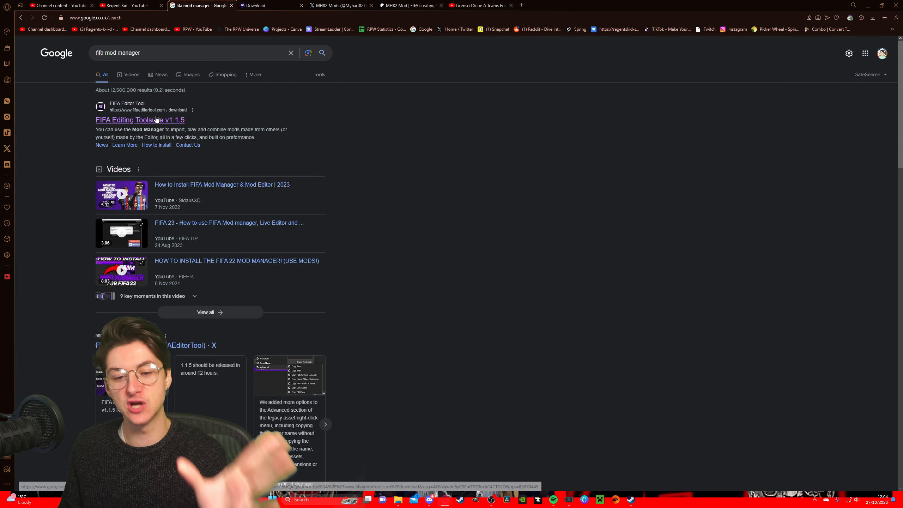
Open the FIFA Editing Toolsuite v1.1.5 page and download Mod Manager through MEGA
click(139, 120)
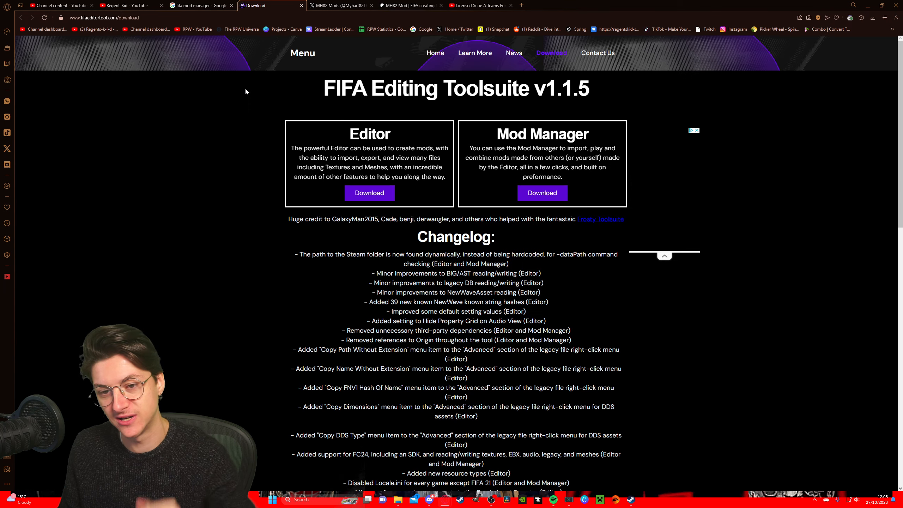
mouse_move(217, 157)
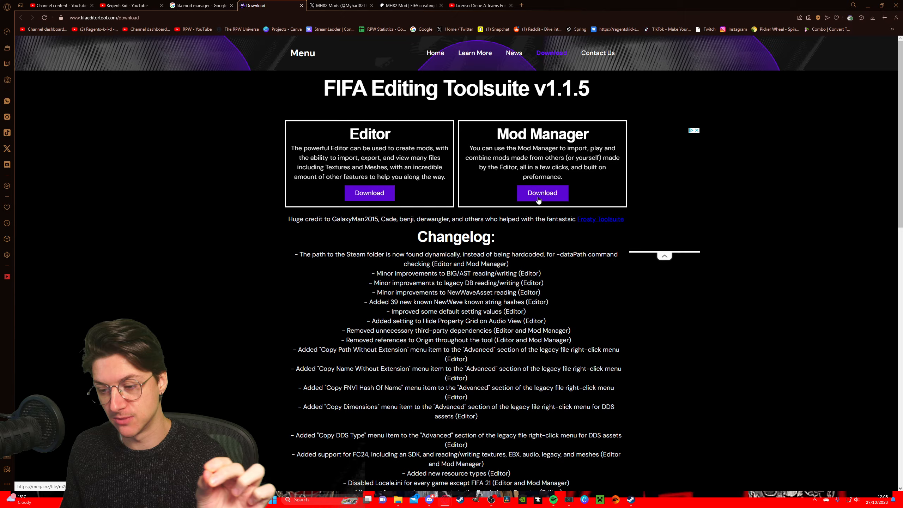
click(542, 192)
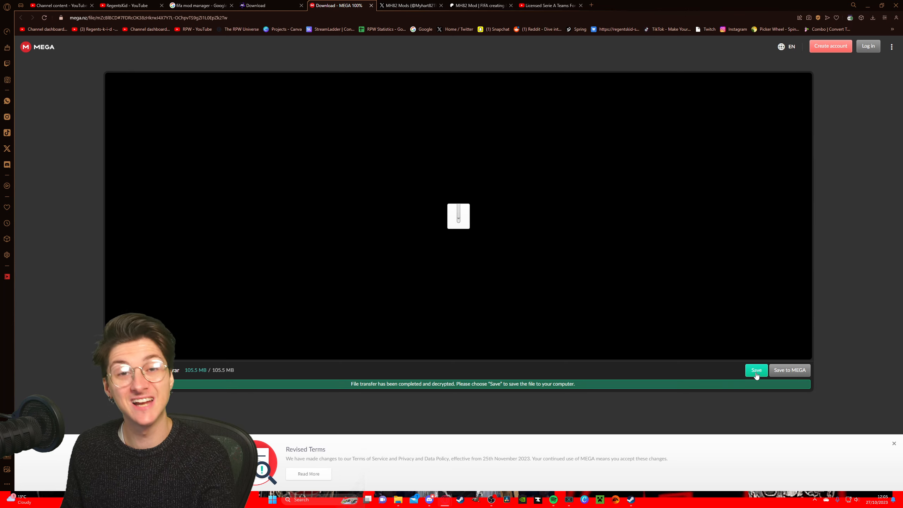
Save the 105 MB FIFA Mod Manager v1.1.5 archive and select it in Downloads
click(756, 370)
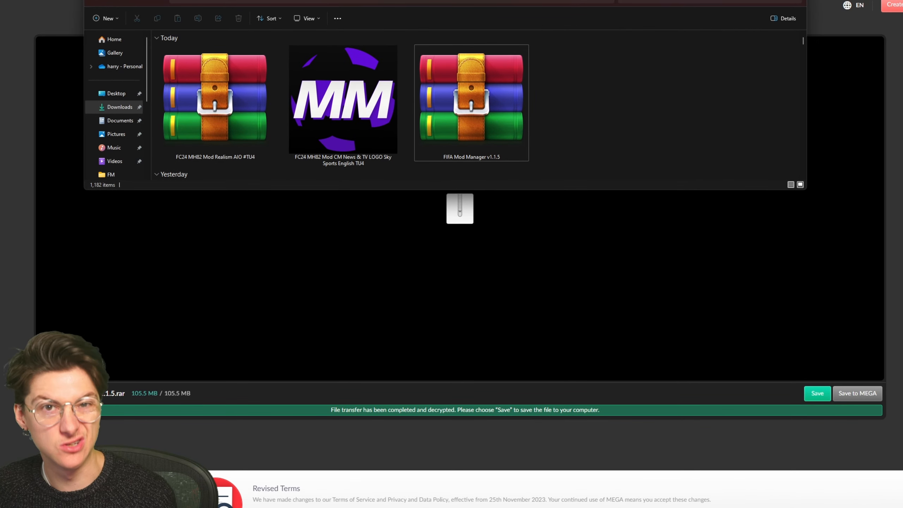
click(472, 101)
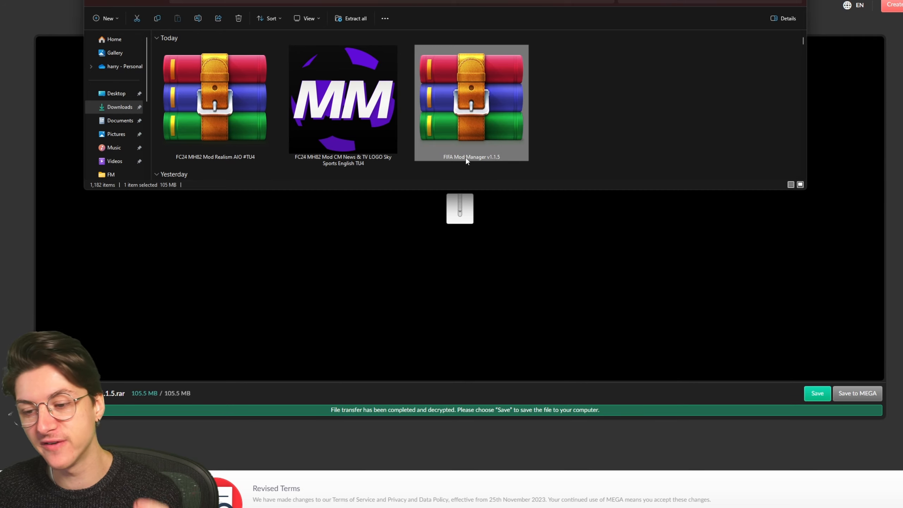
mouse_move(489, 110)
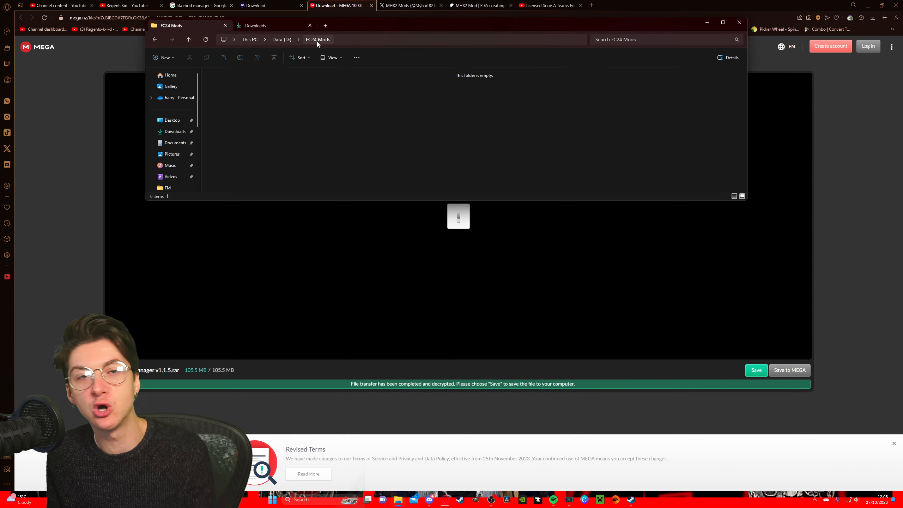
Move between Downloads and FC24 Mods on Data (D:) to extract the Mod Manager archive there
click(255, 25)
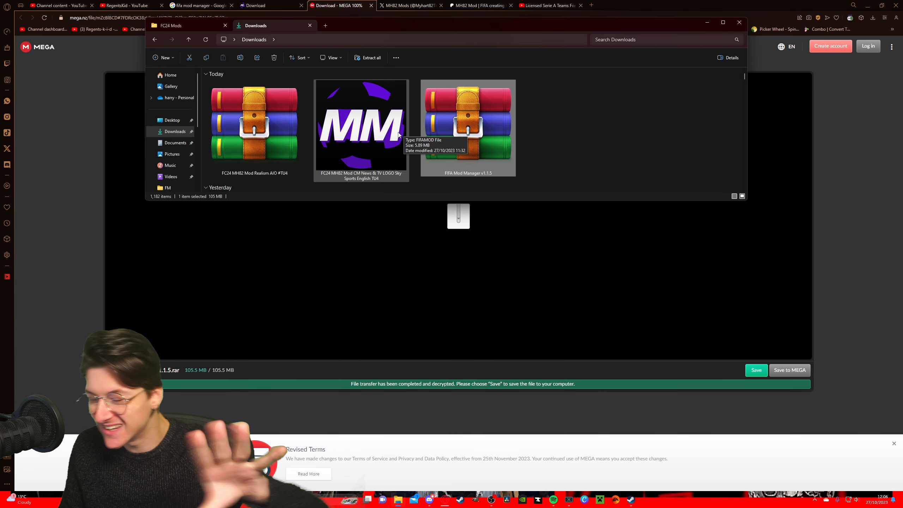
click(171, 26)
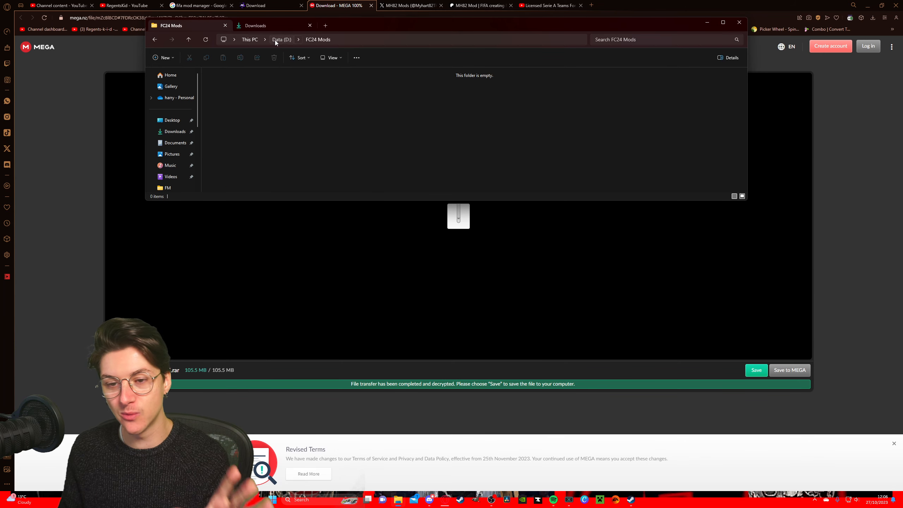
click(281, 39)
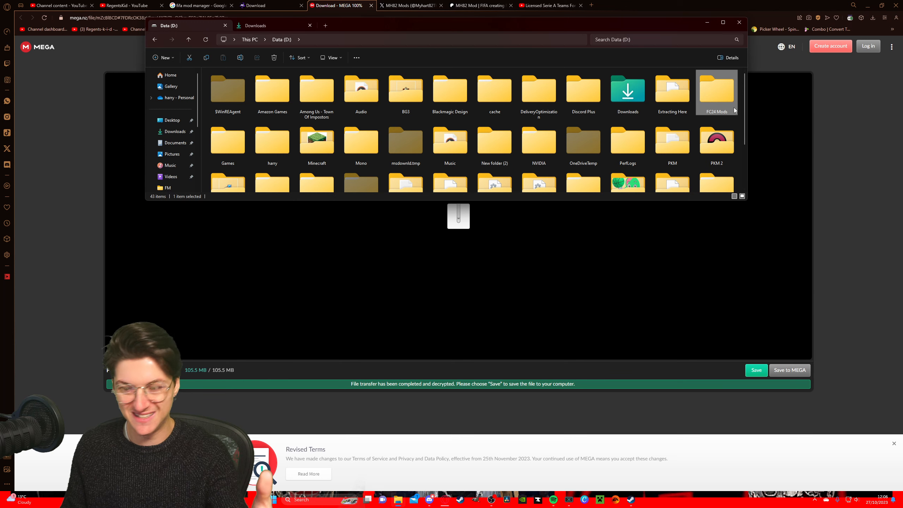
click(164, 57)
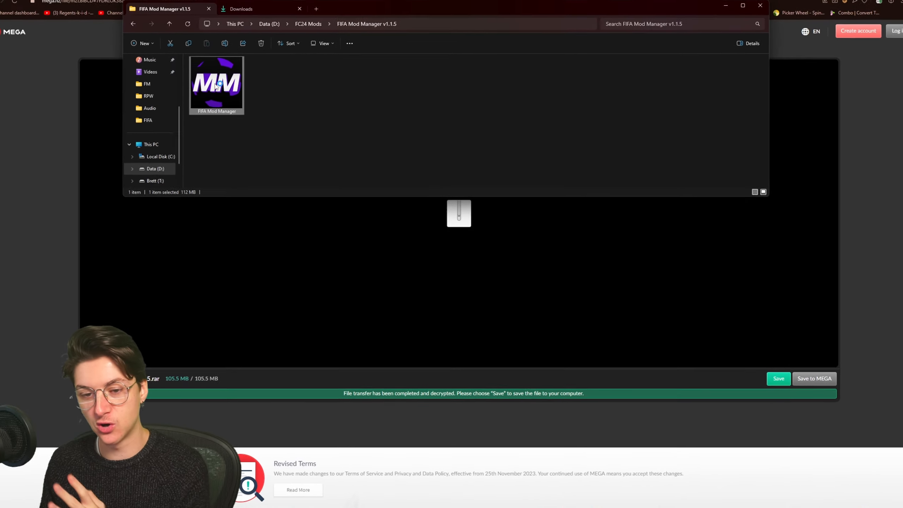
Launch FIFA Mod Manager and select EA Sports FC 24 as the default game
double_click(216, 85)
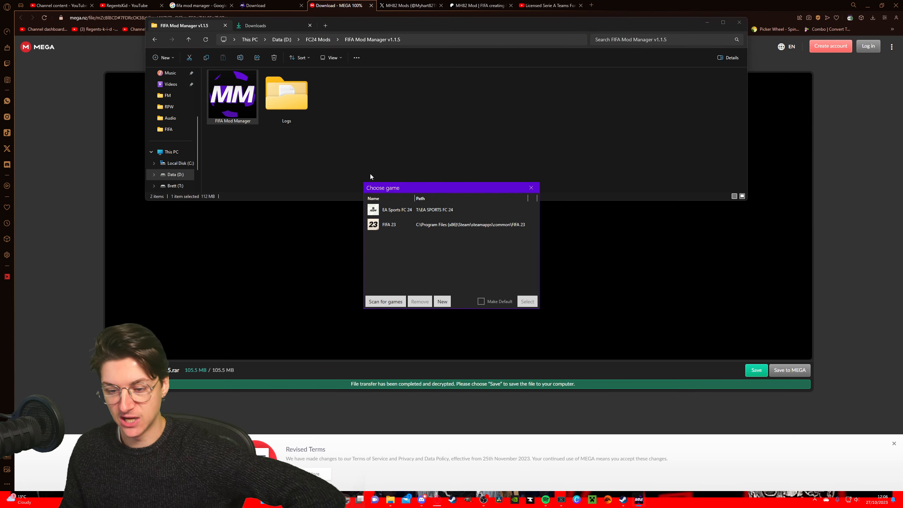
click(451, 223)
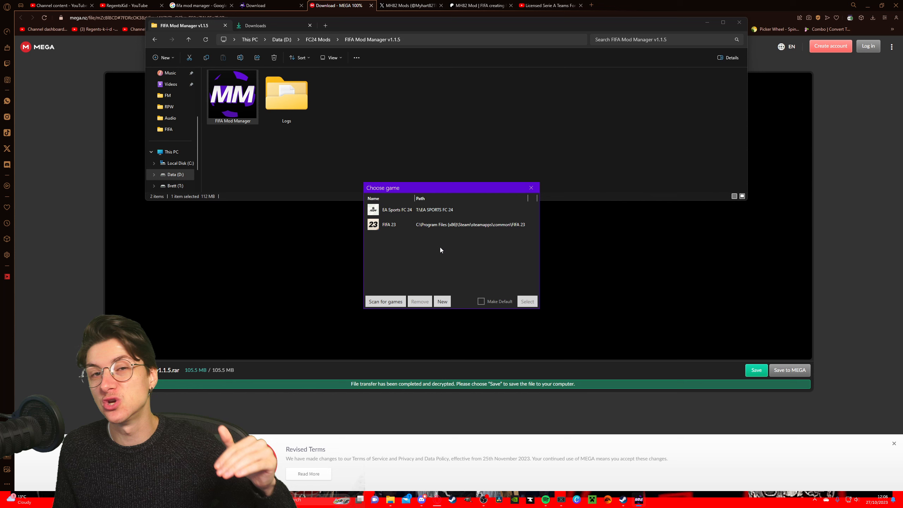
click(420, 209)
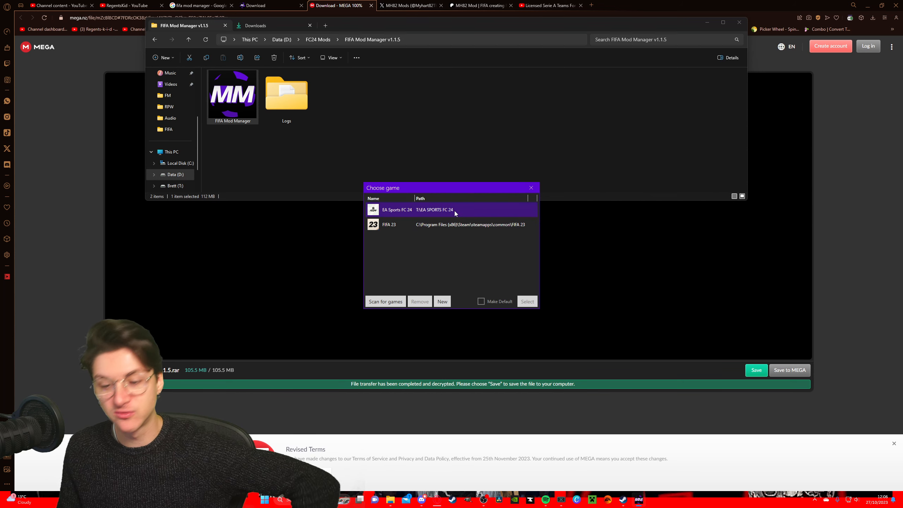
click(418, 209)
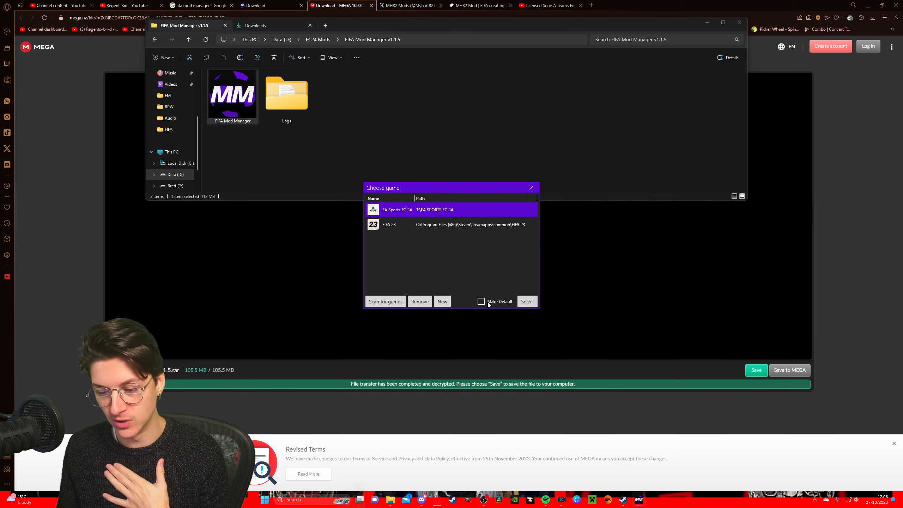
click(481, 301)
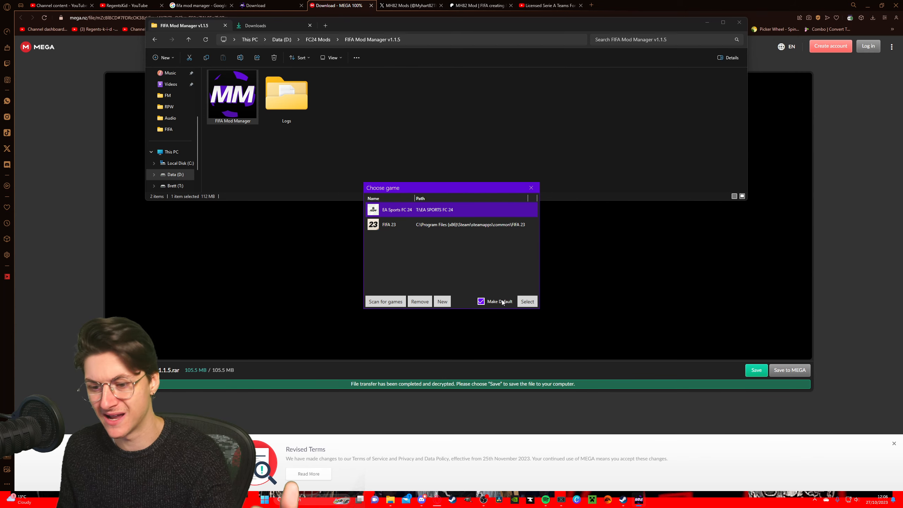
click(527, 301)
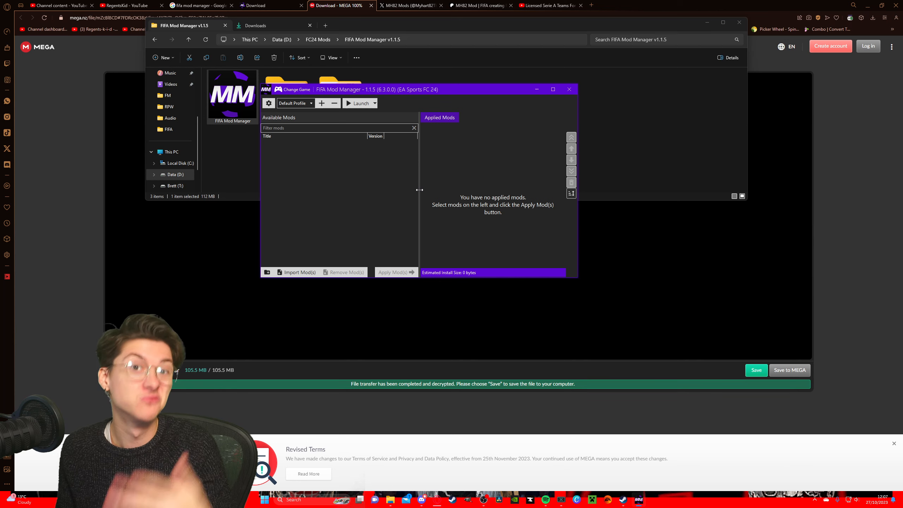
Create a new folder named TU4 beside Logs and Mods
click(163, 57)
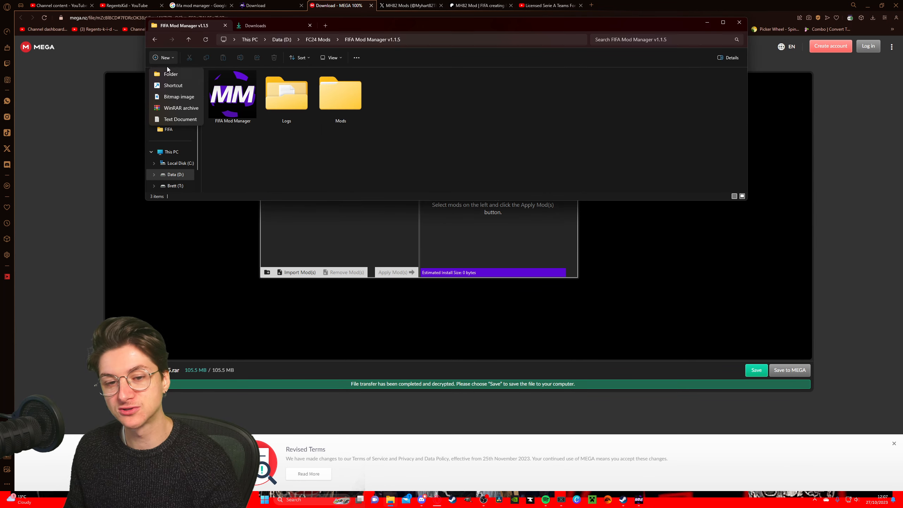
click(170, 74)
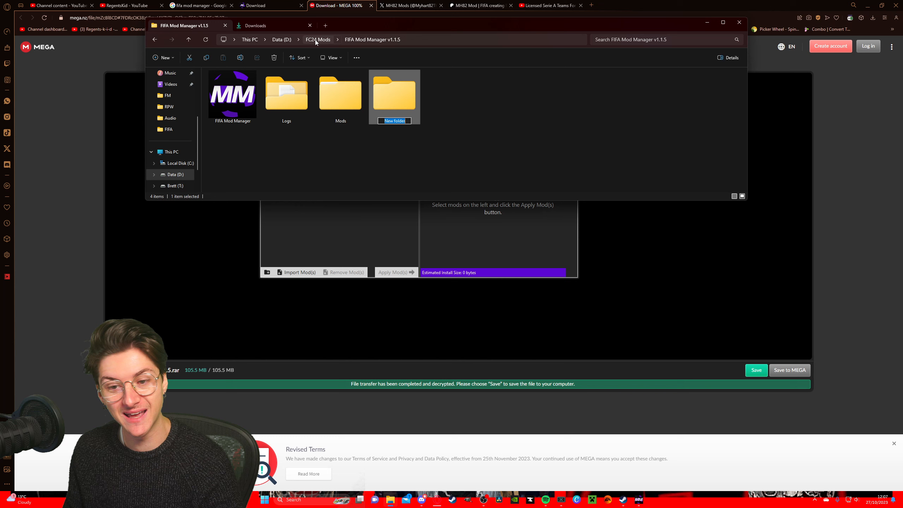
text(TU4)
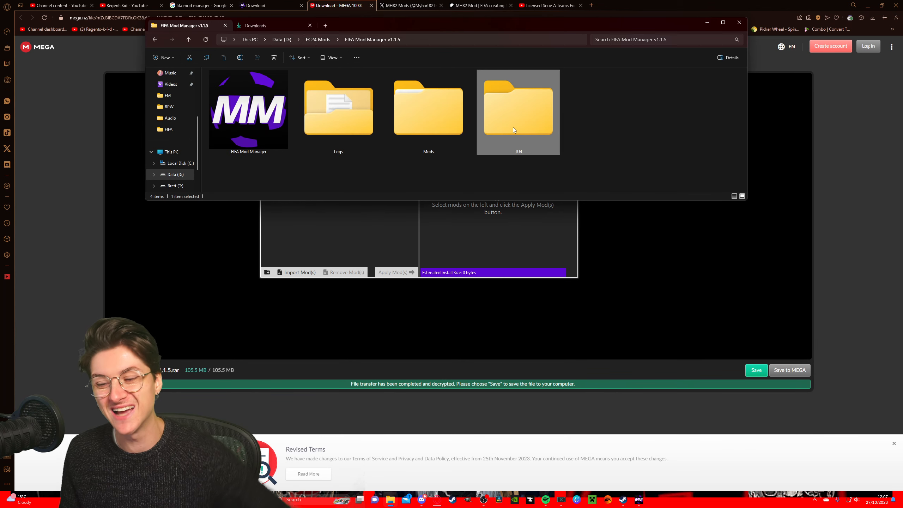
click(581, 132)
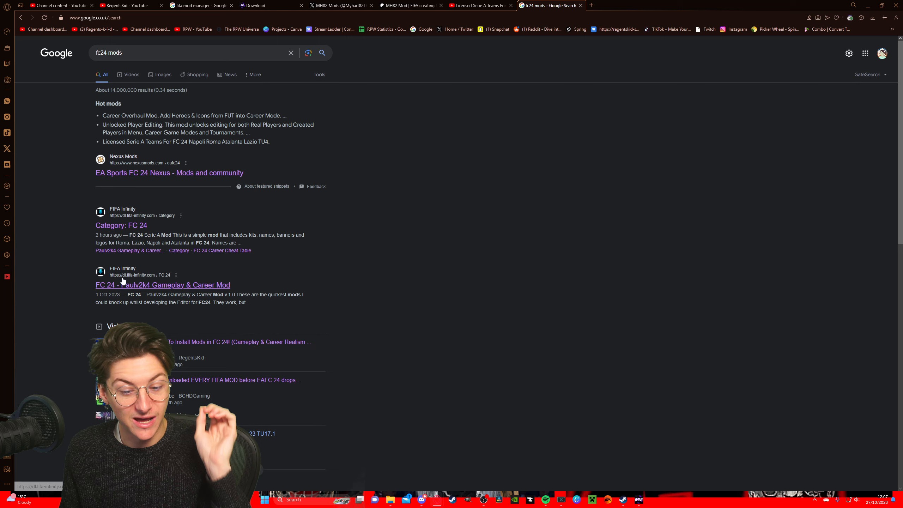
Browse FIFA Infinity's FC 24 mods page and the fc24 mods video results
click(121, 225)
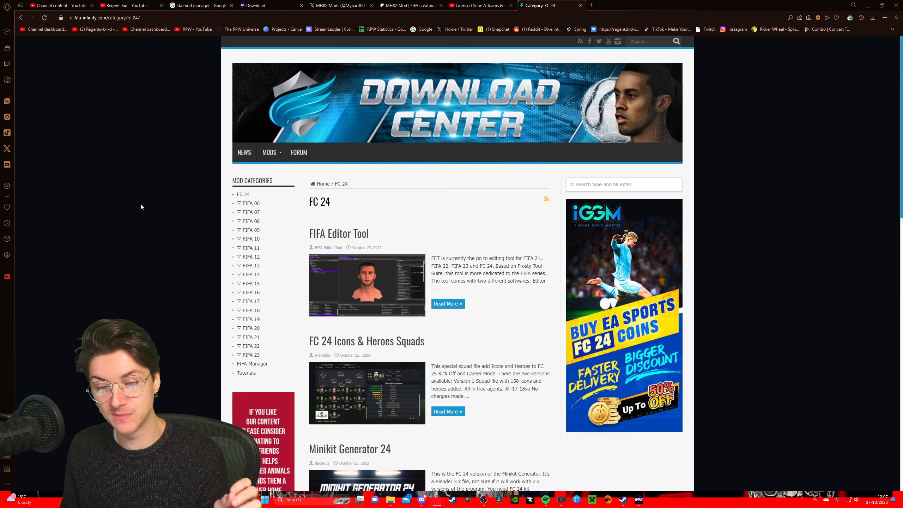
scroll(down, 3)
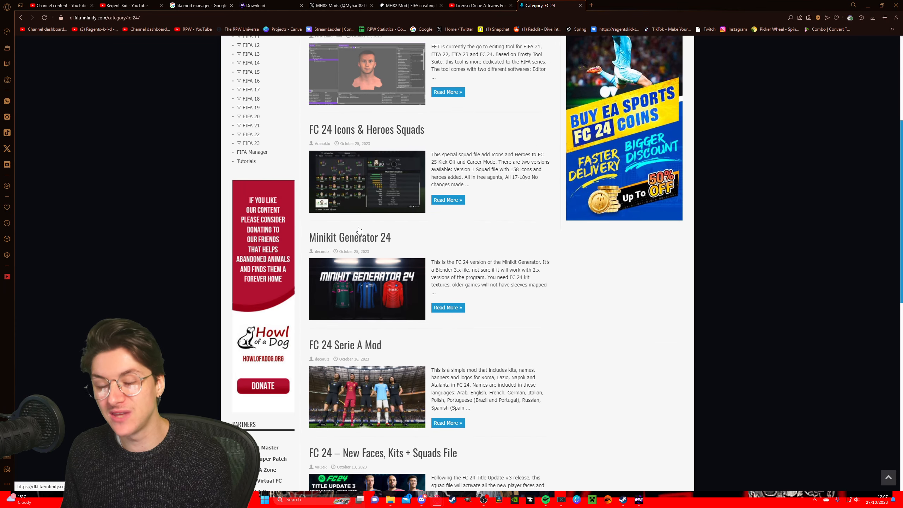
scroll(down, 3)
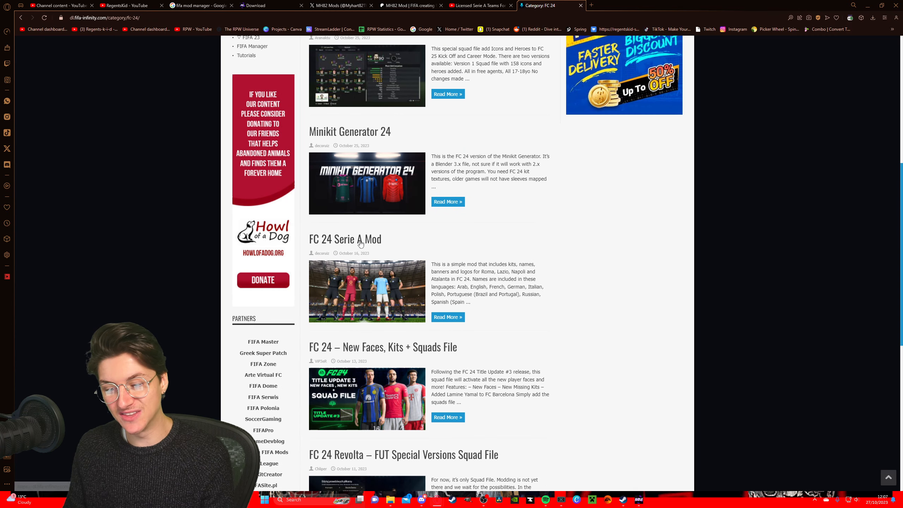
scroll(up, 3)
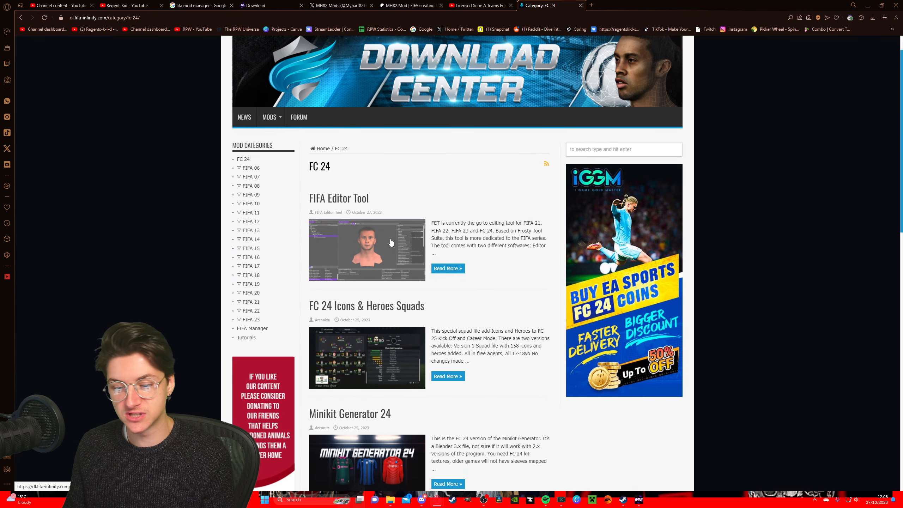
mouse_move(394, 240)
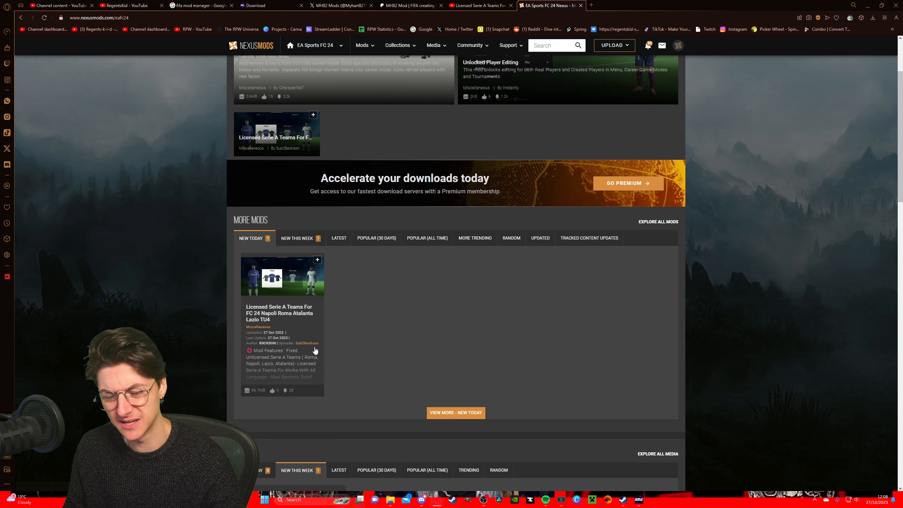
scroll(down, 3)
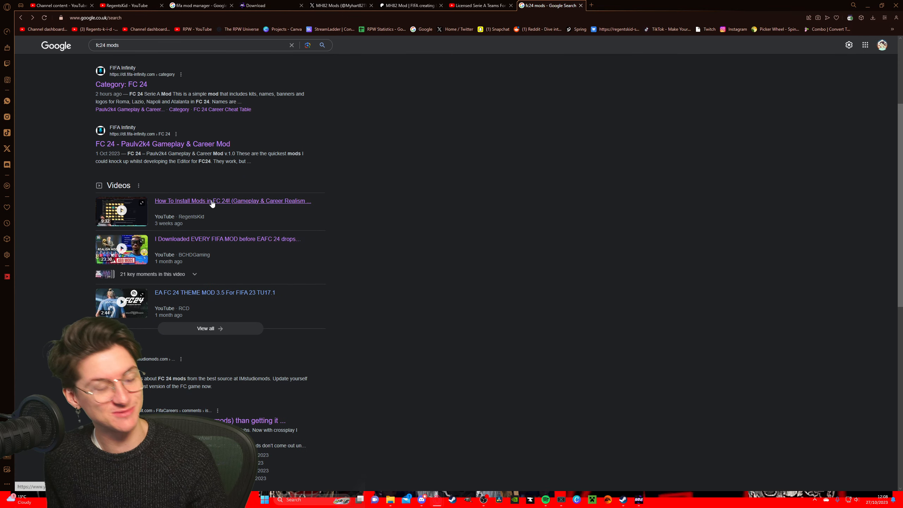
mouse_move(234, 213)
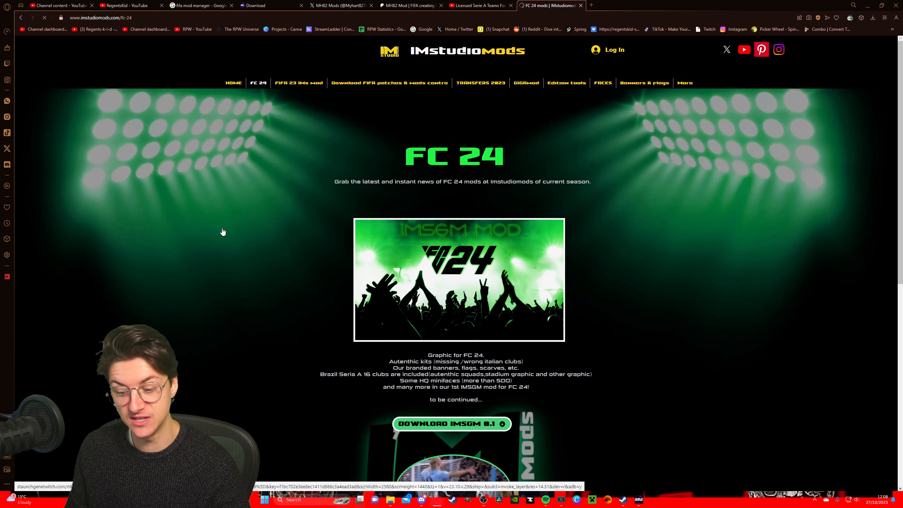
Browse the IMSGM 8.1 and FC24 database downloads on the IMstudiomods FC 24 page
scroll(down, 3)
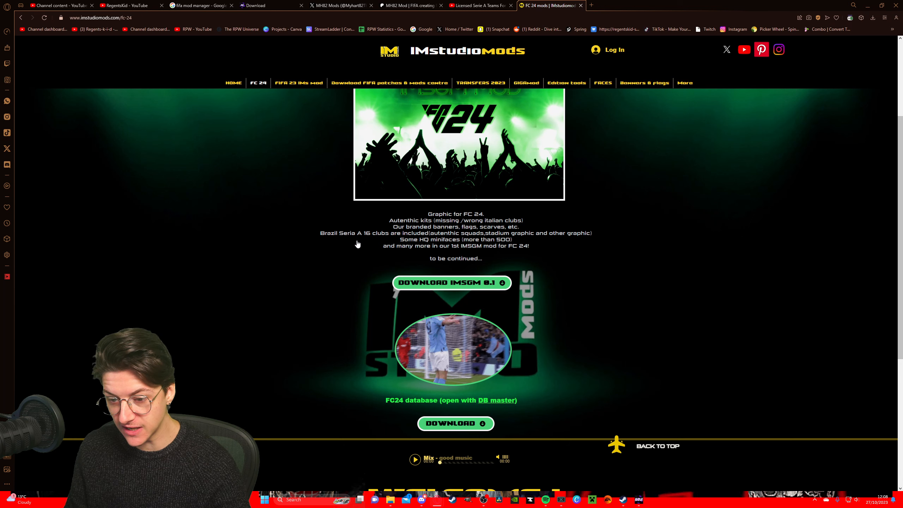
scroll(up, 3)
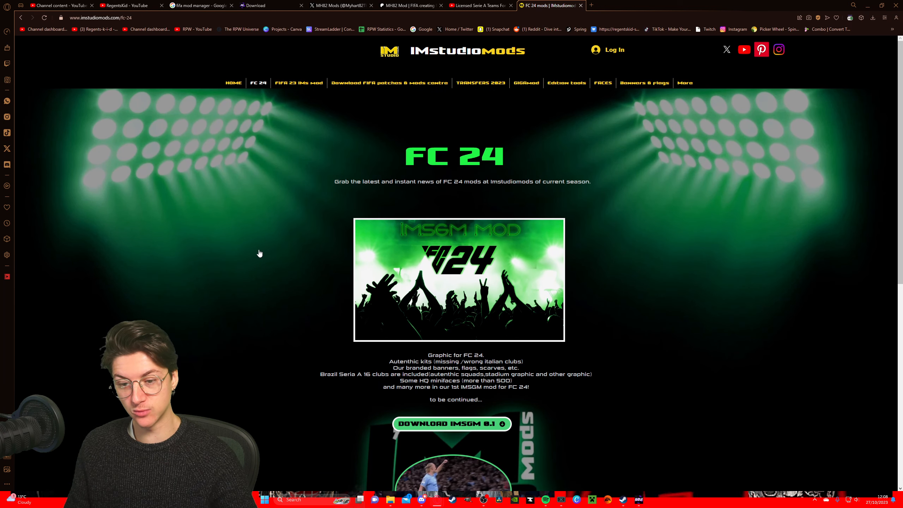
scroll(down, 3)
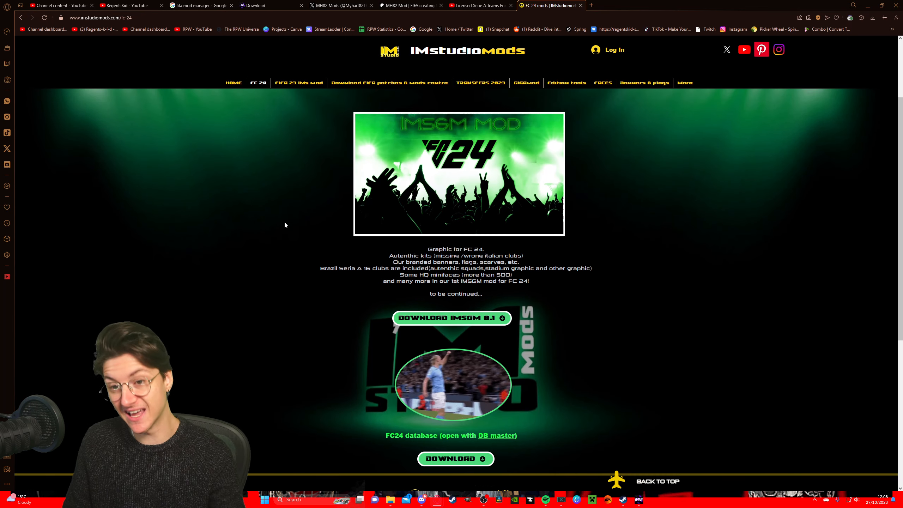
click(339, 5)
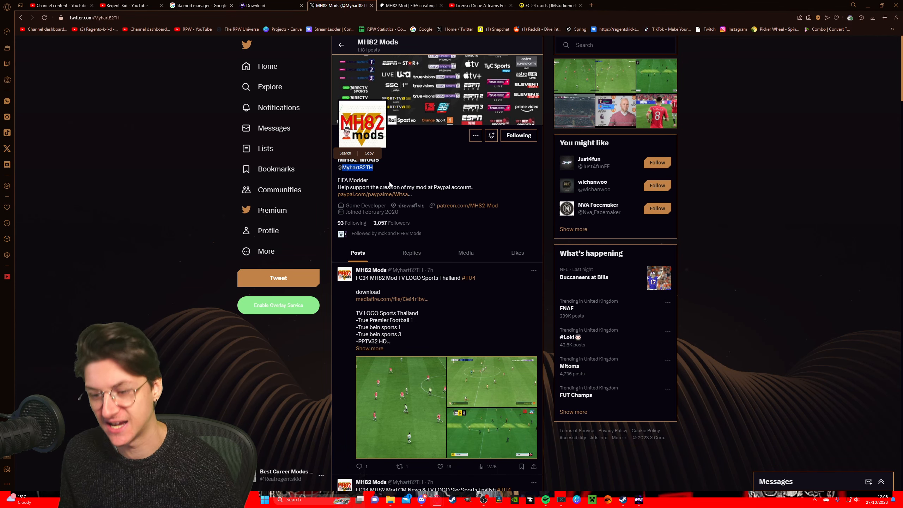
Browse MH82 Mods' Twitter posts, including TV LOGO Sports Thailand and Sky Sports English
scroll(down, 3)
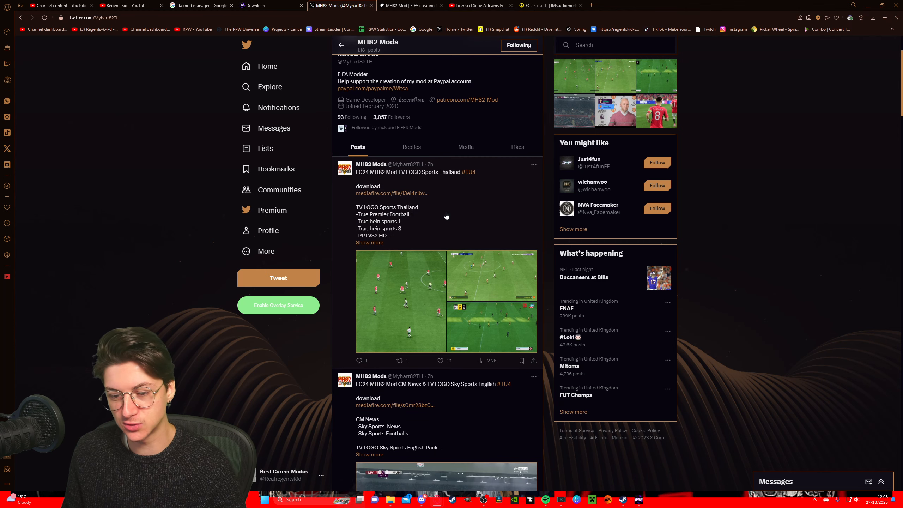
click(400, 275)
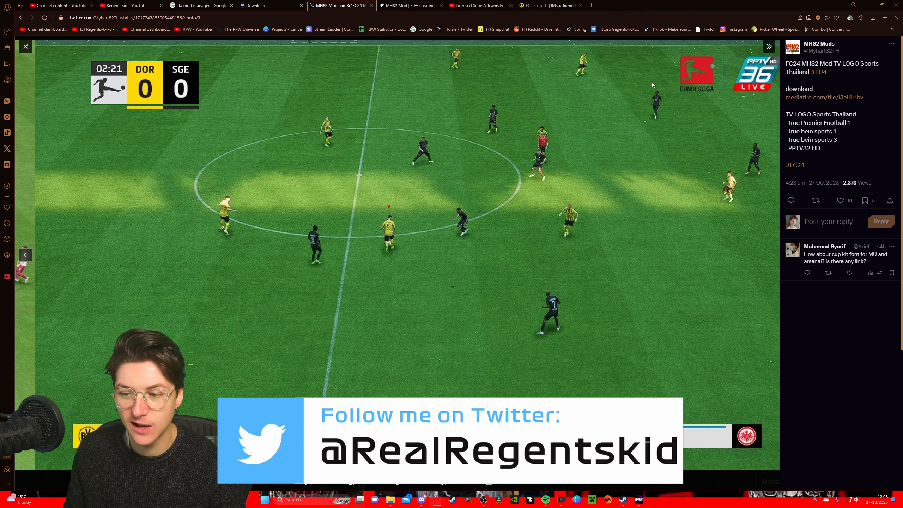
click(26, 47)
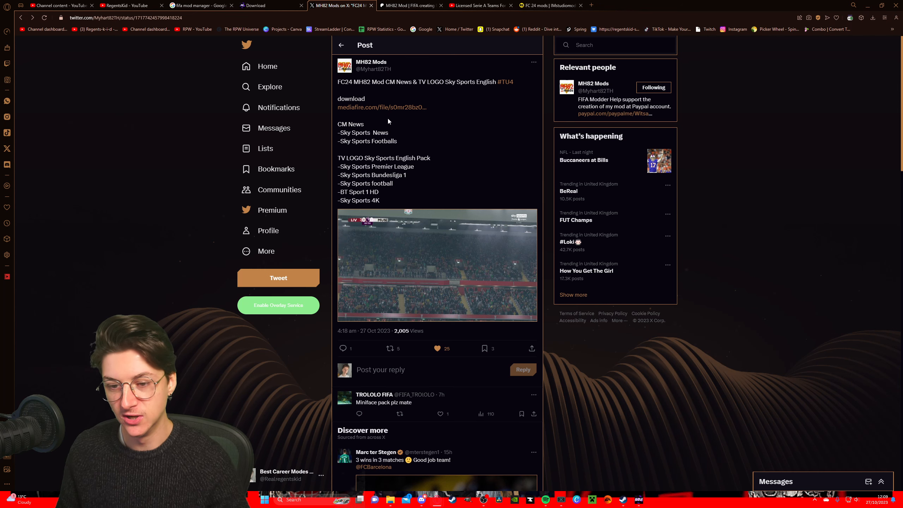
Download the CM News & TV LOGO Sky Sports English .fifamod file from MH82's Patreon
click(410, 5)
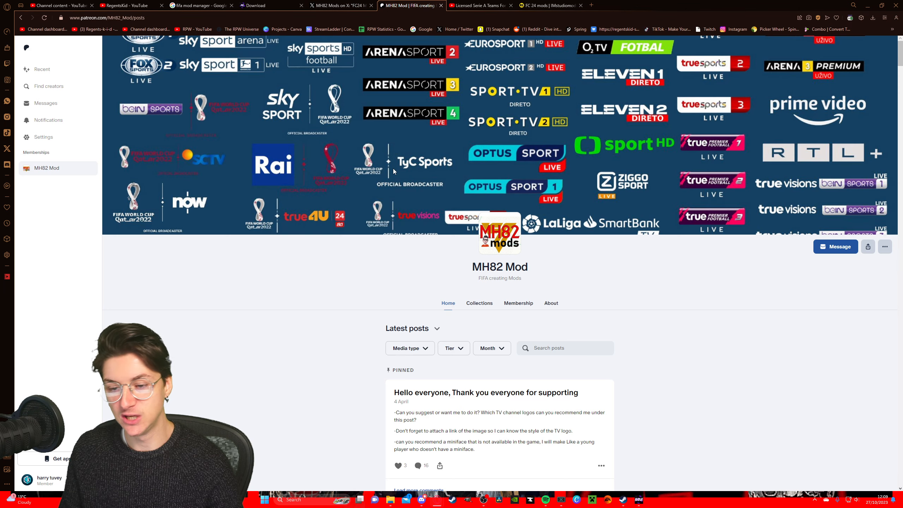
scroll(down, 3)
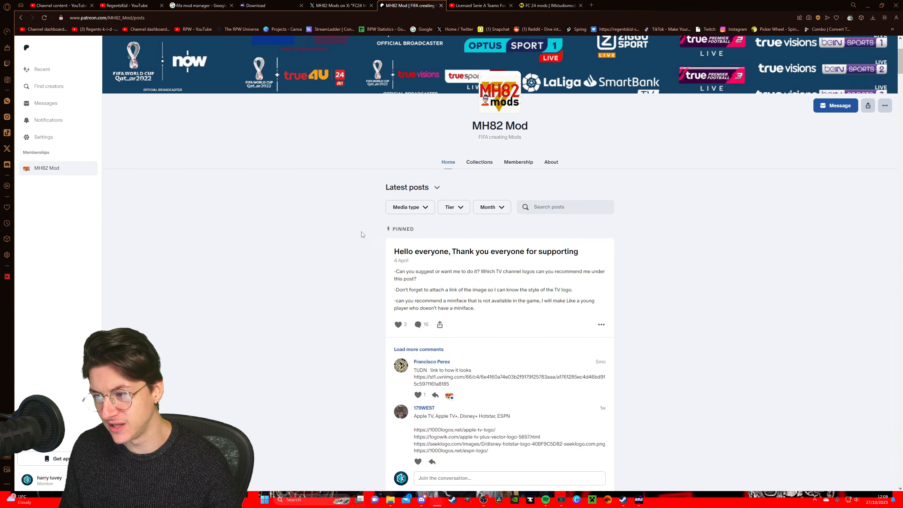
scroll(down, 3)
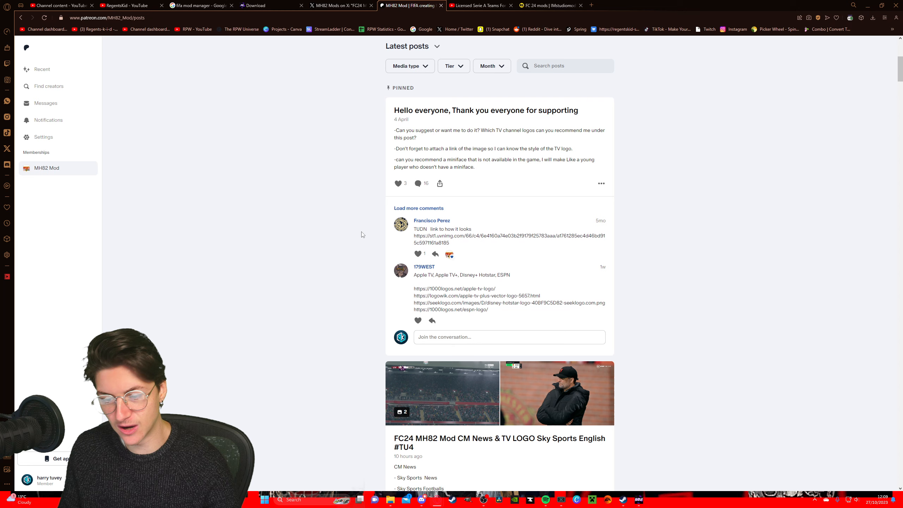
scroll(down, 3)
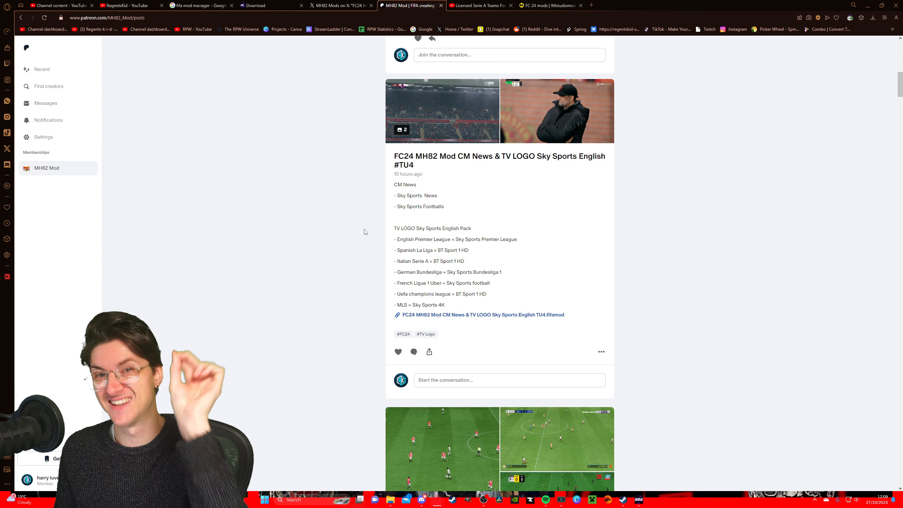
click(337, 6)
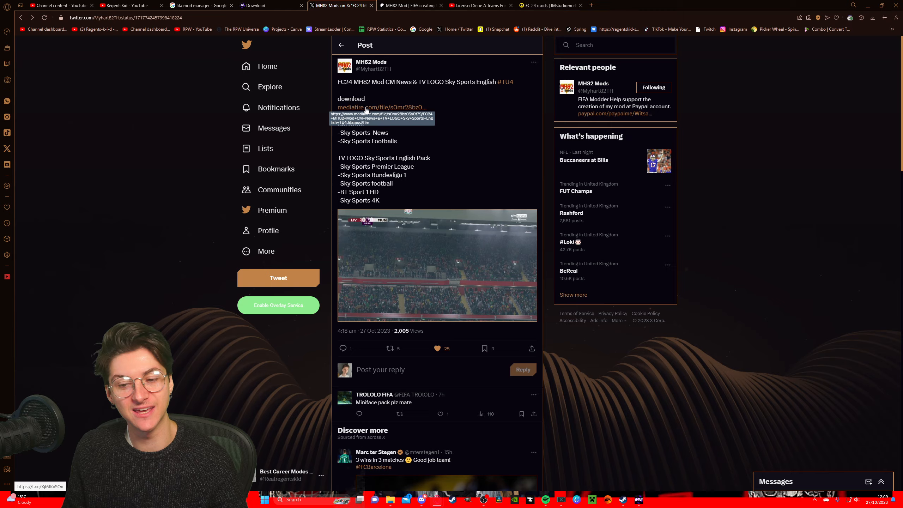
click(410, 5)
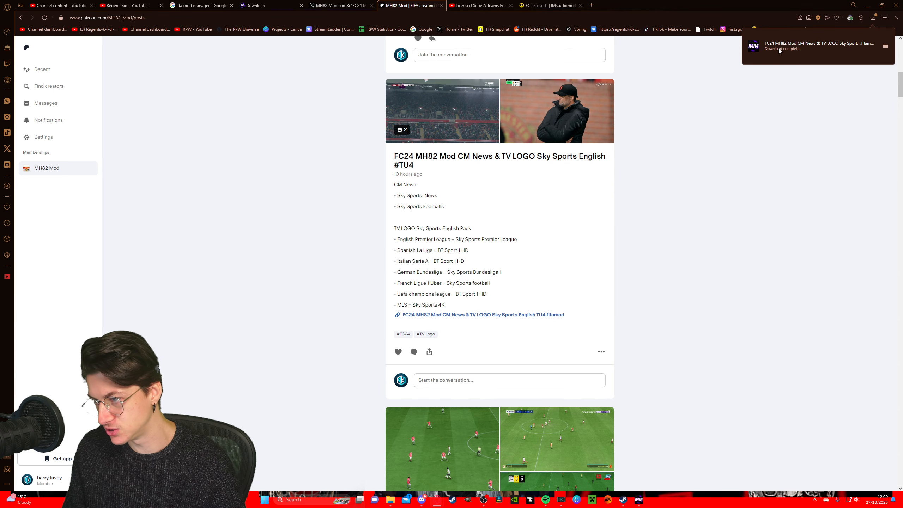
scroll(down, 3)
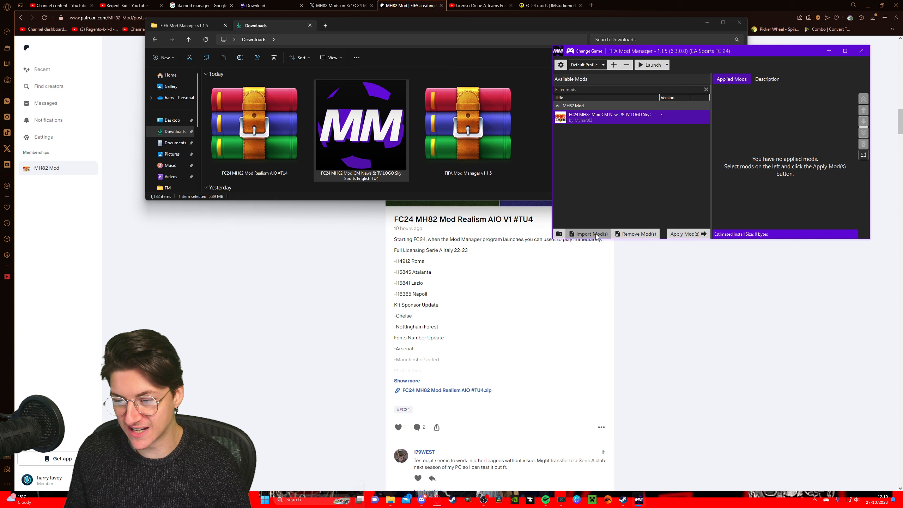
Import the CM News & TV LOGO .fifamod file from Downloads into FIFA Mod Manager
click(587, 234)
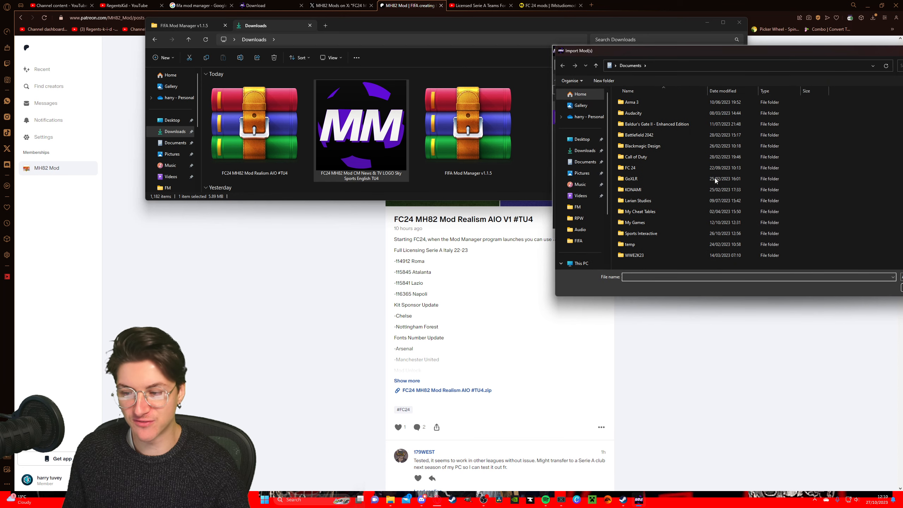
click(586, 215)
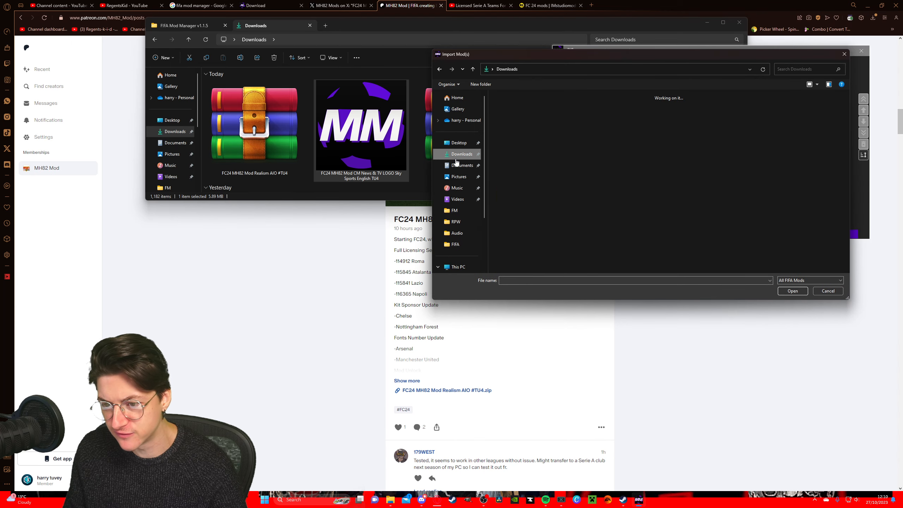
click(556, 121)
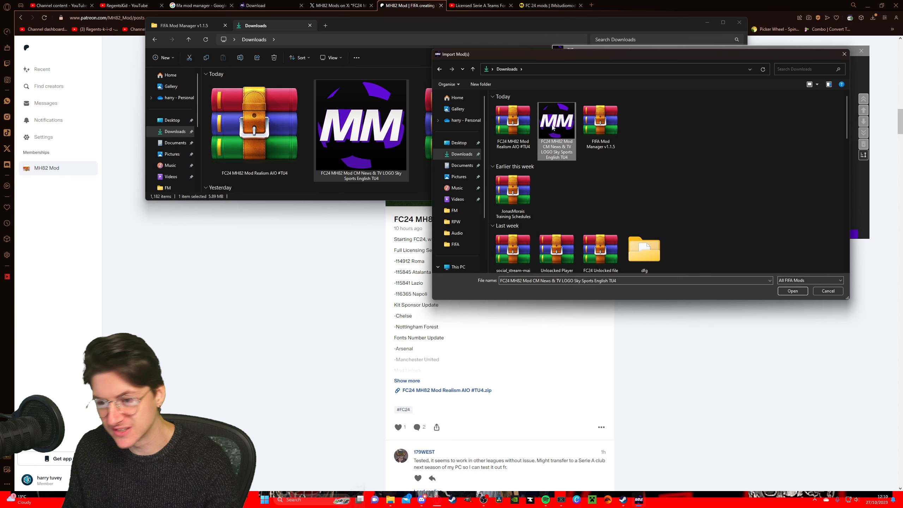
click(792, 290)
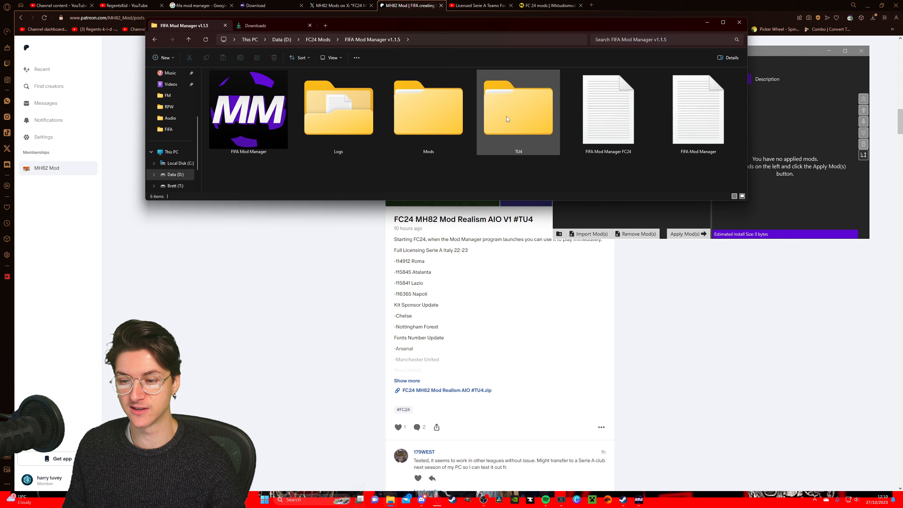
Extract and import Realism AIO TU4, then apply it with CM News & TV LOGO Sky Sports English
right_click(222, 80)
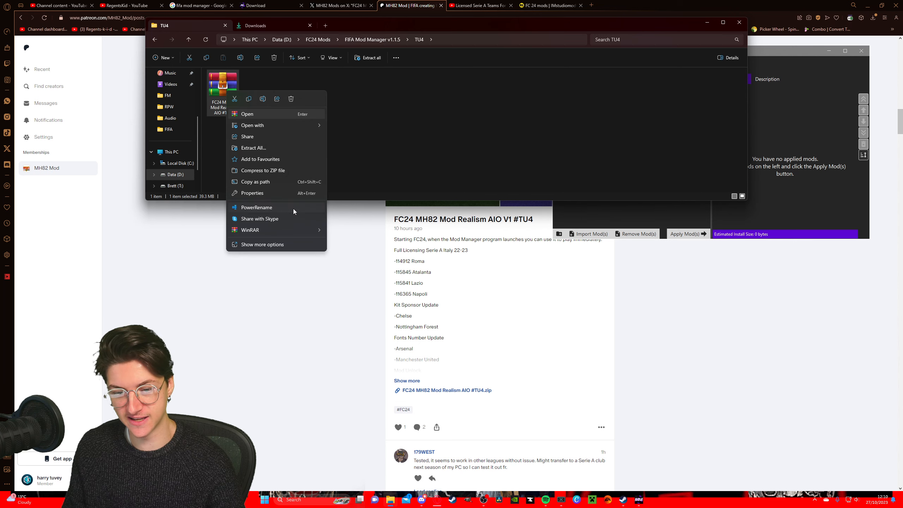
click(307, 120)
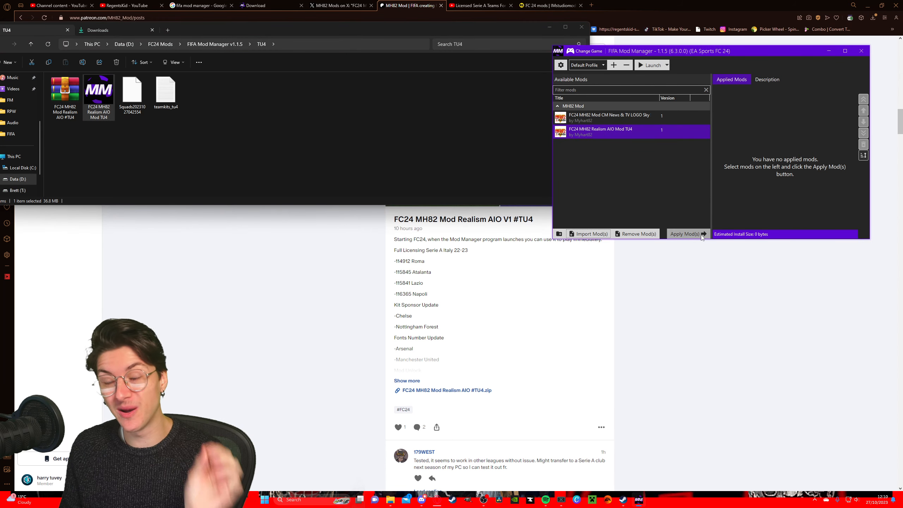
click(685, 233)
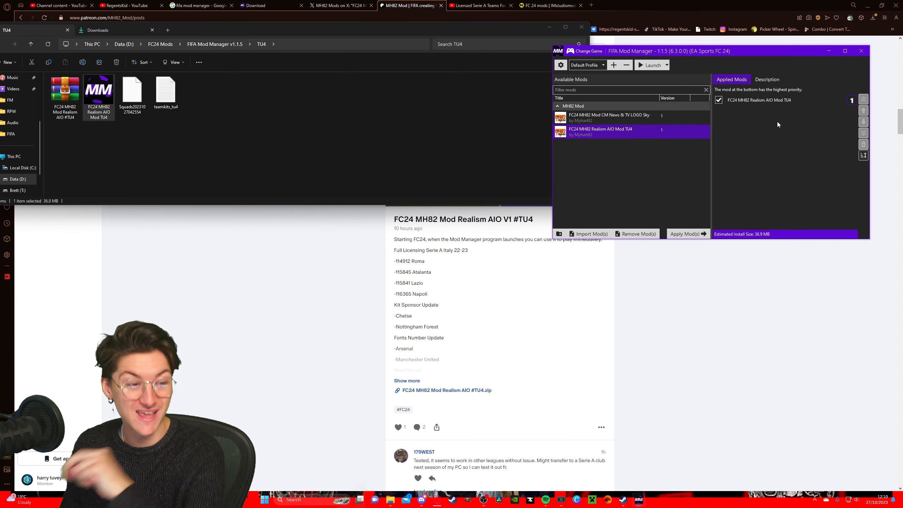
click(631, 116)
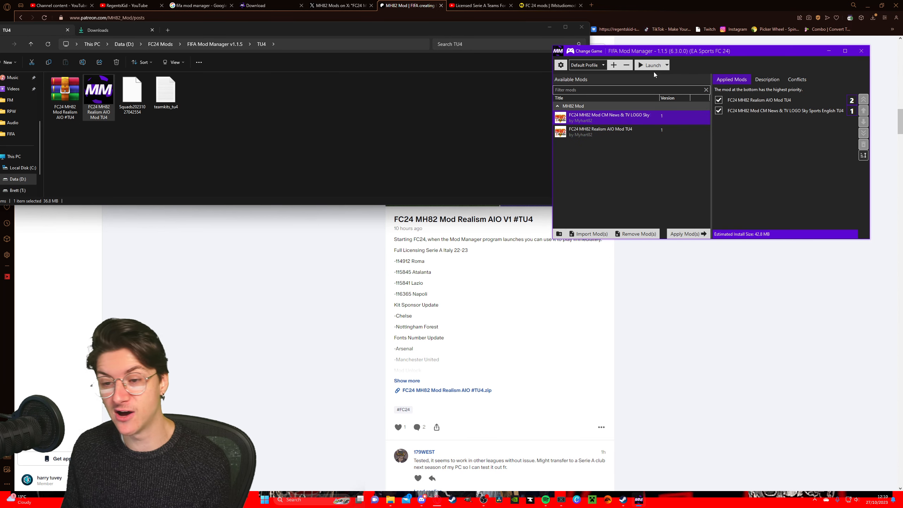
mouse_move(454, 87)
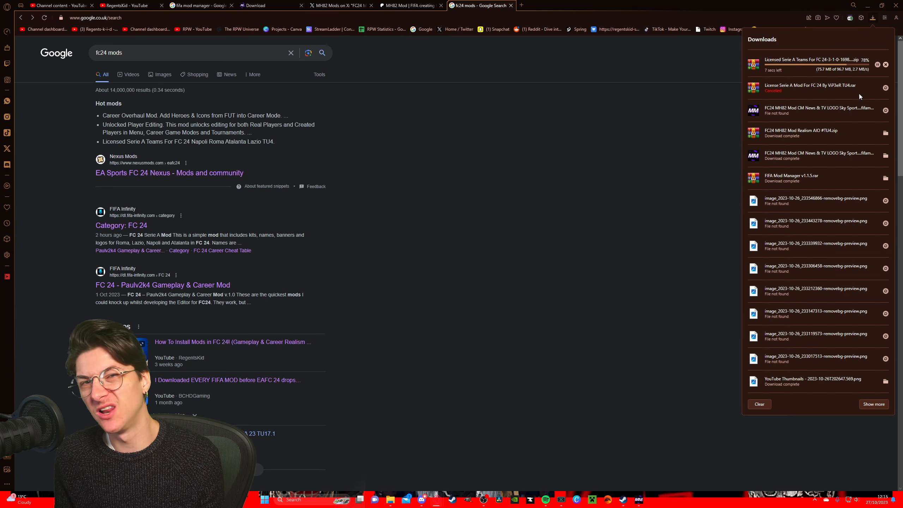
mouse_move(142, 176)
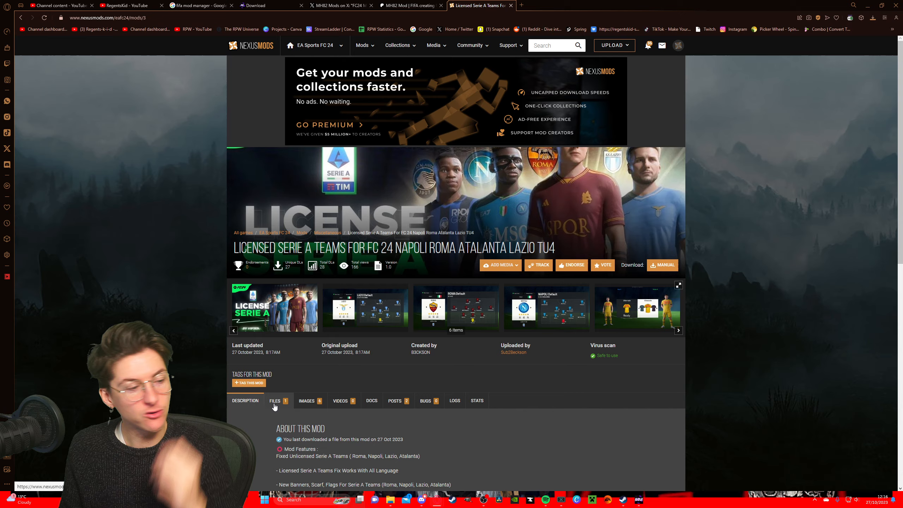
Request the free slow download of the Licensed Serie A Teams For FC 24 zip
click(275, 401)
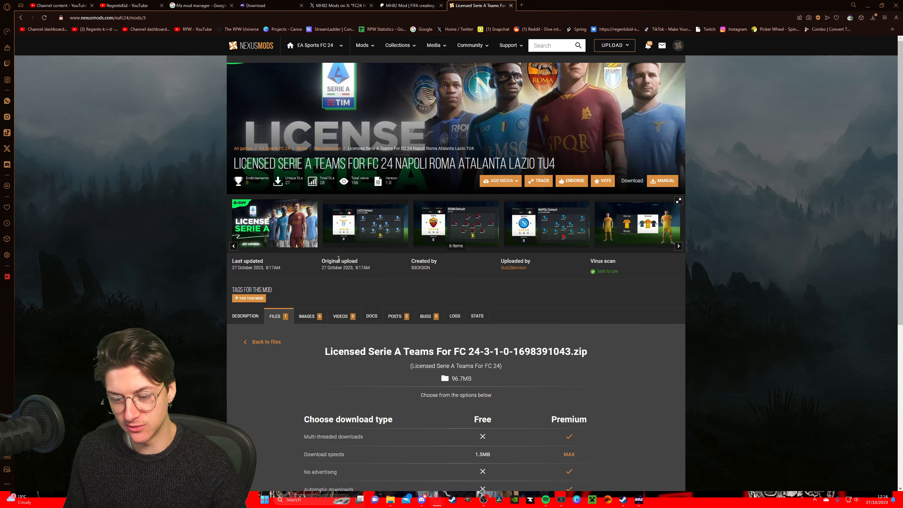
scroll(down, 3)
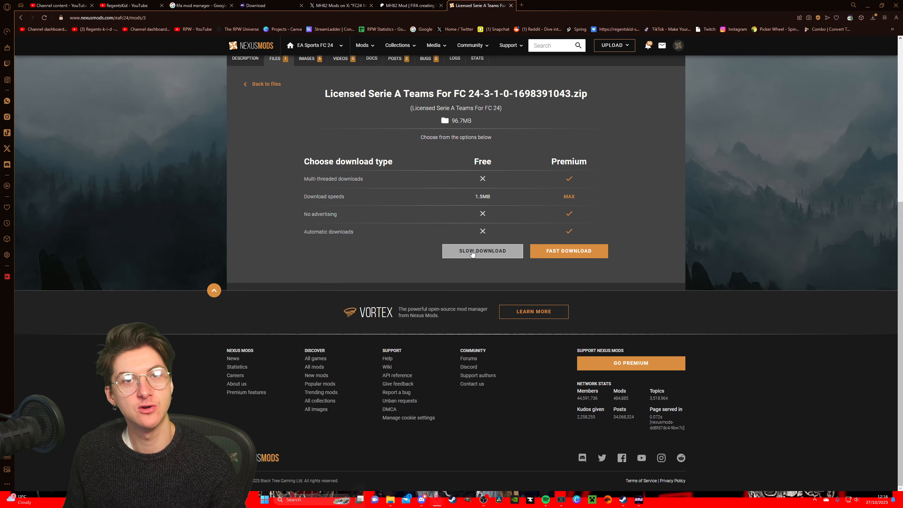
click(873, 18)
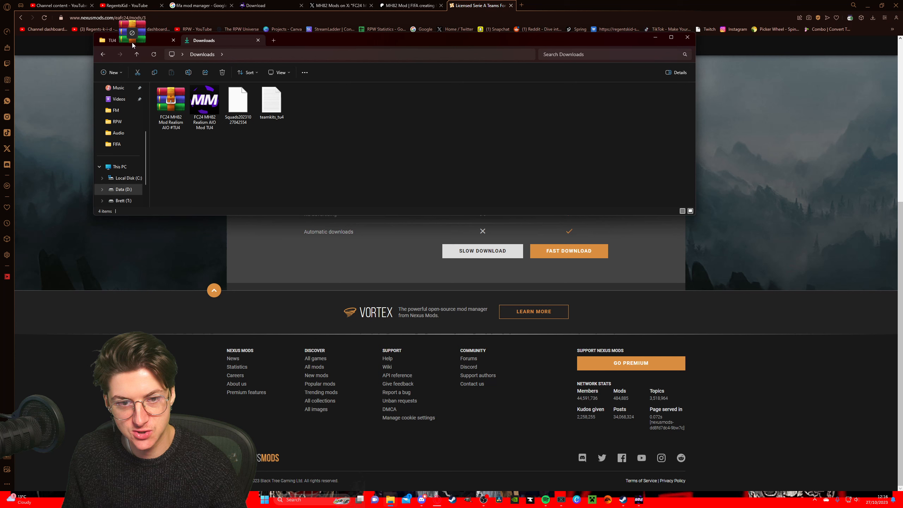
Extract the Serie A zip and apply License Serie A Mod TU4 between the two MH82 mods
right_click(305, 101)
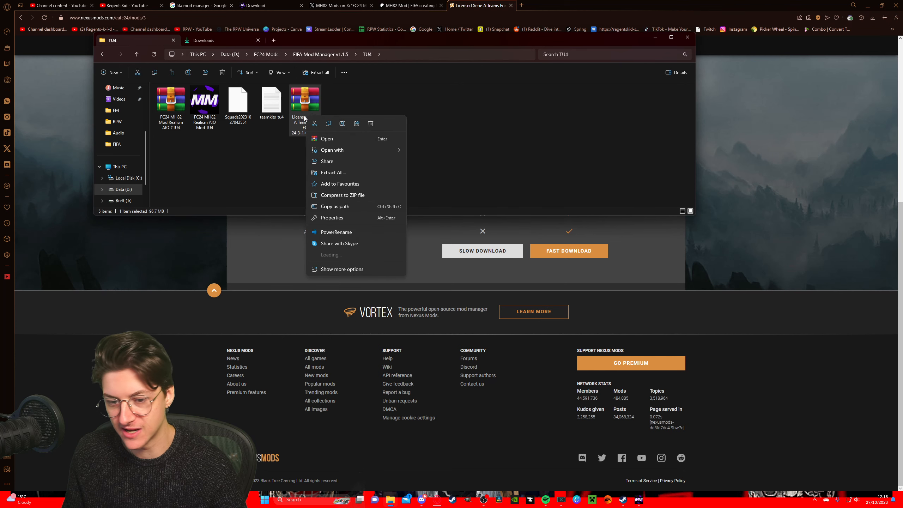
click(333, 172)
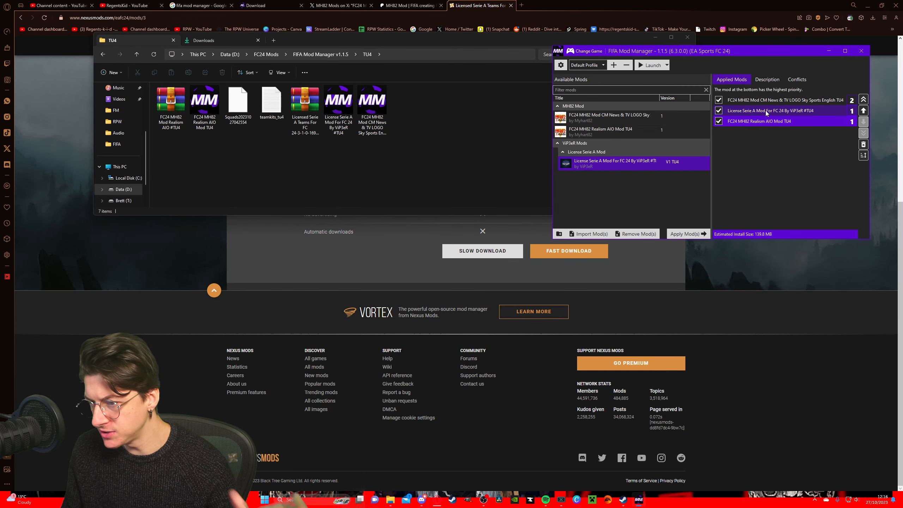
click(783, 111)
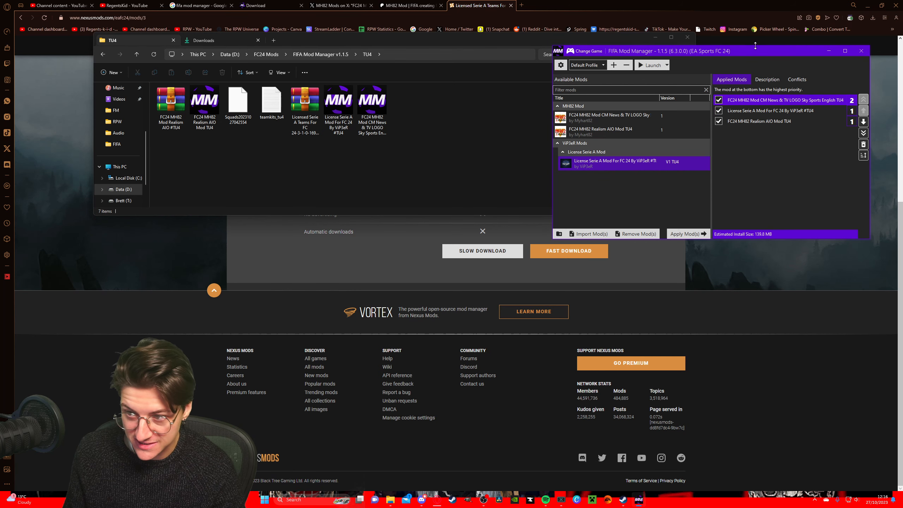
click(845, 50)
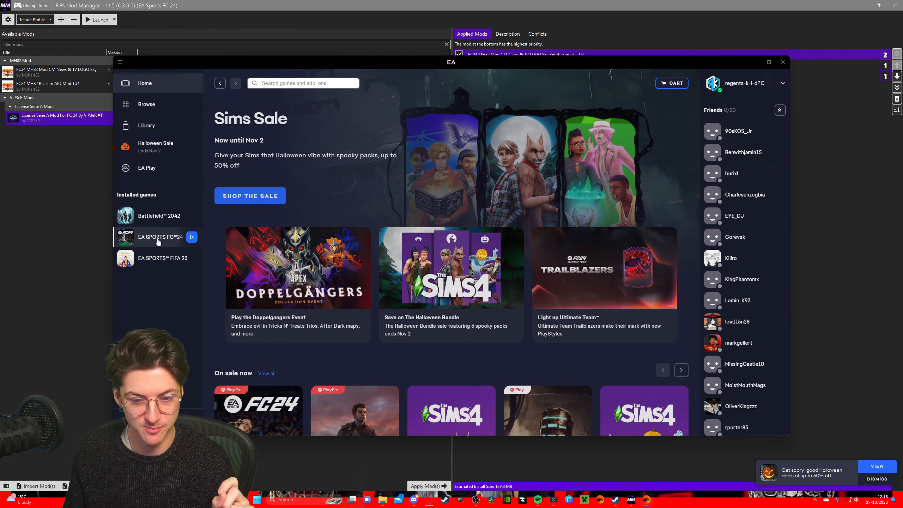
Check that FC 24's properties show -datapath ModData, then cancel and minimise the EA app
click(160, 236)
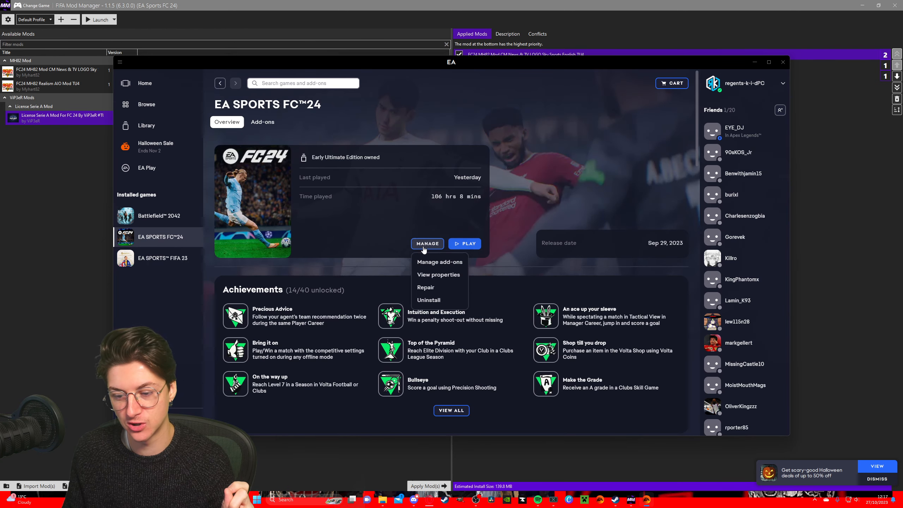
click(438, 274)
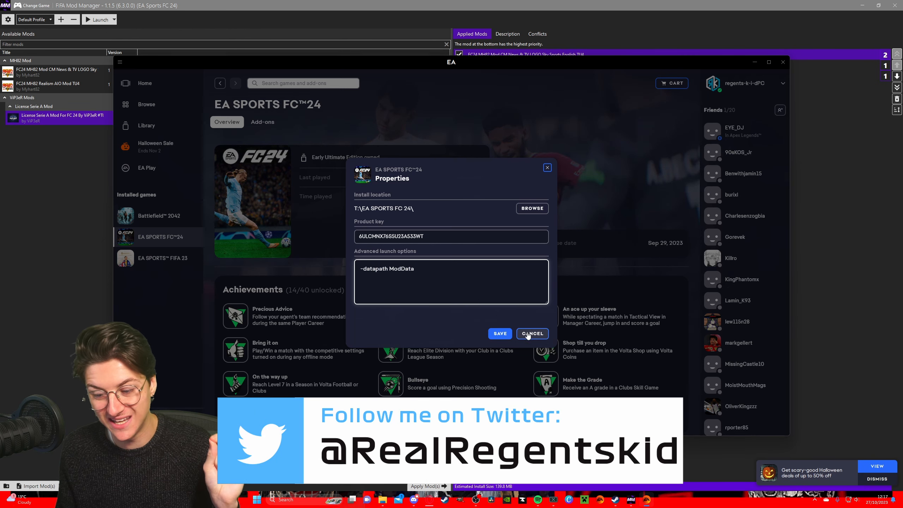
click(531, 333)
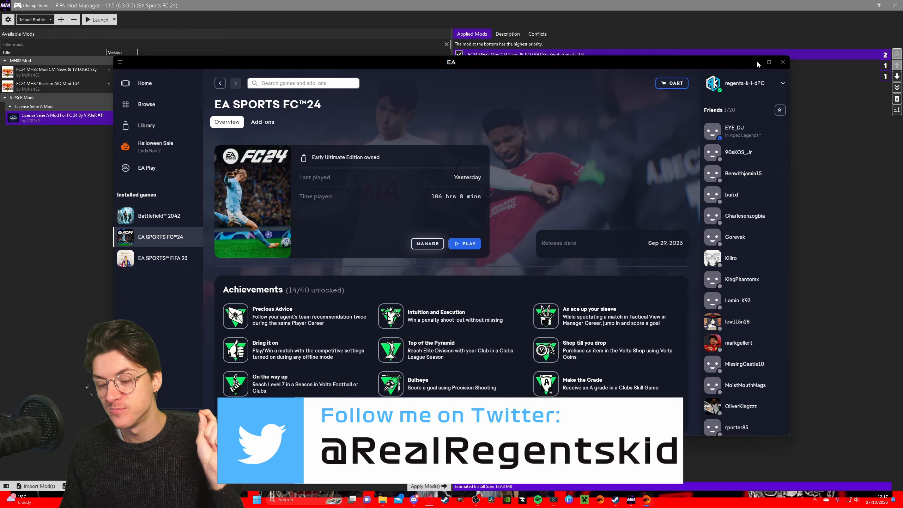
click(783, 62)
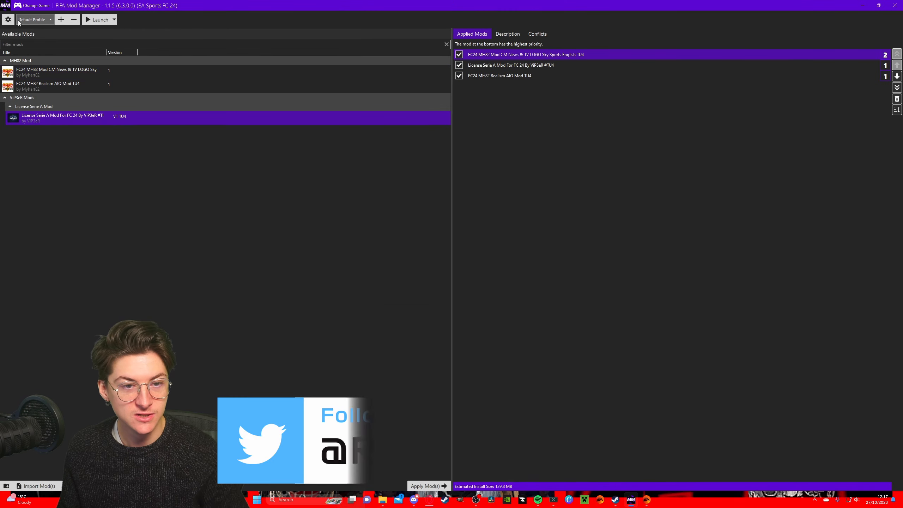
Launch FC 24 from the default profile, force-adding the datapath command and closing EA app
click(8, 19)
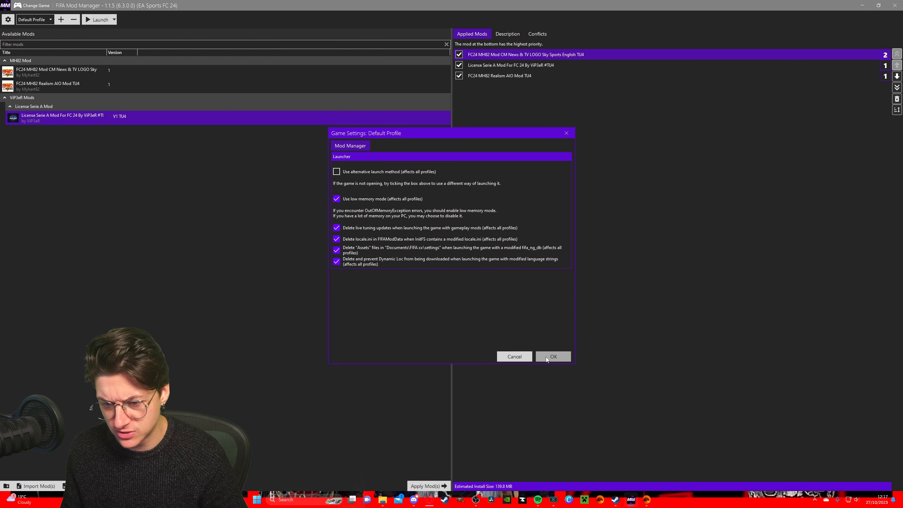
click(552, 355)
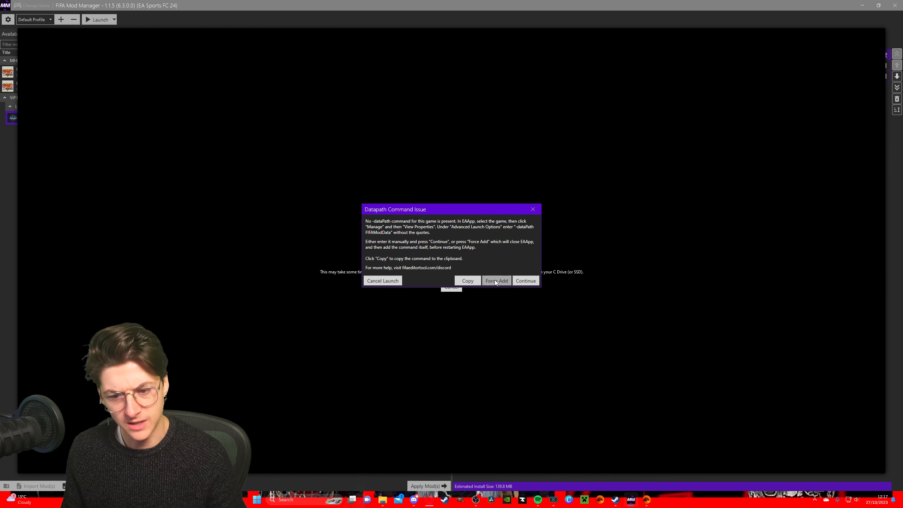
click(496, 280)
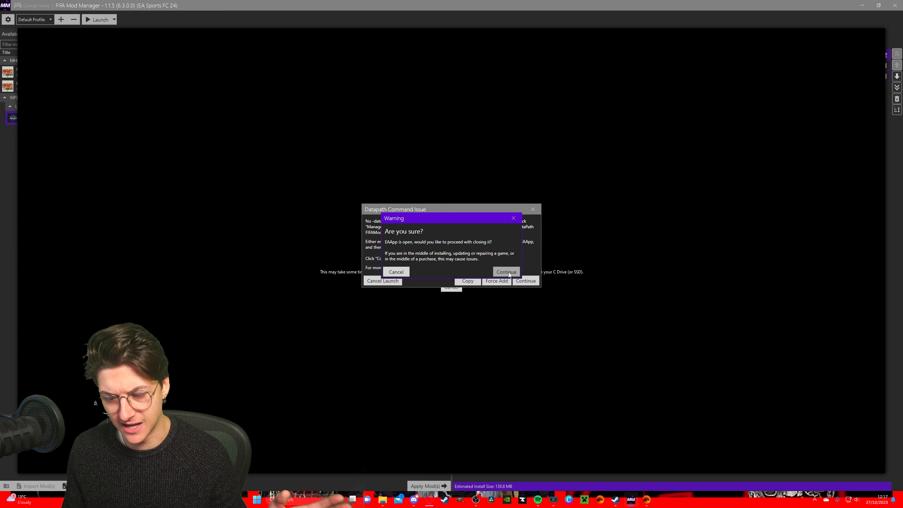
click(505, 271)
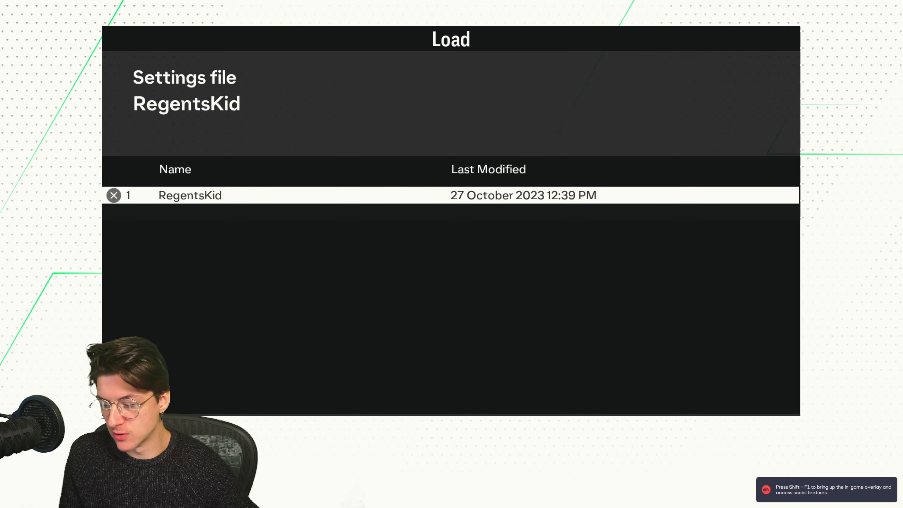
Load the settings file and open Team Sheets on the first Italian clubs
click(190, 194)
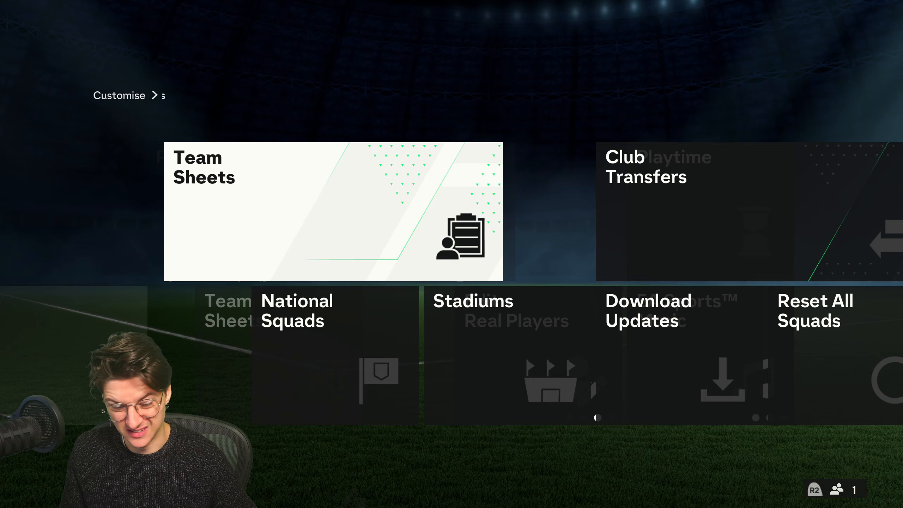
click(333, 212)
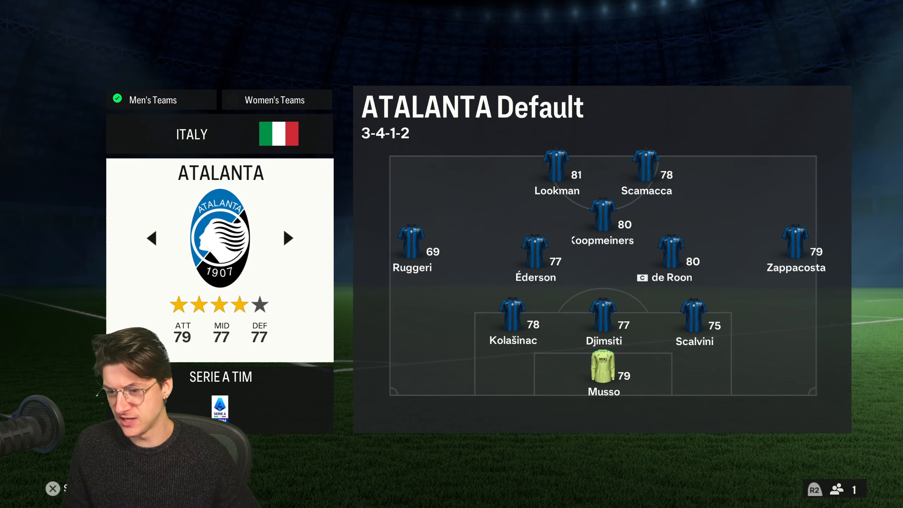
click(287, 238)
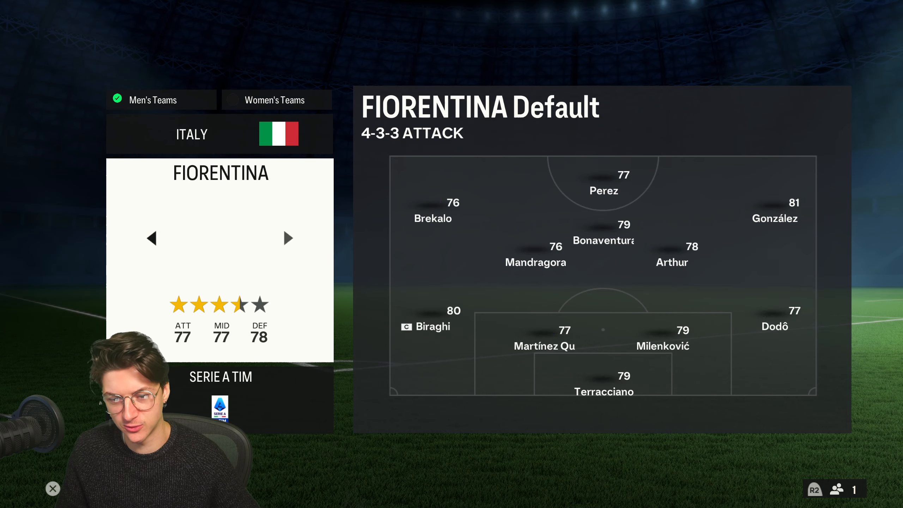
click(287, 238)
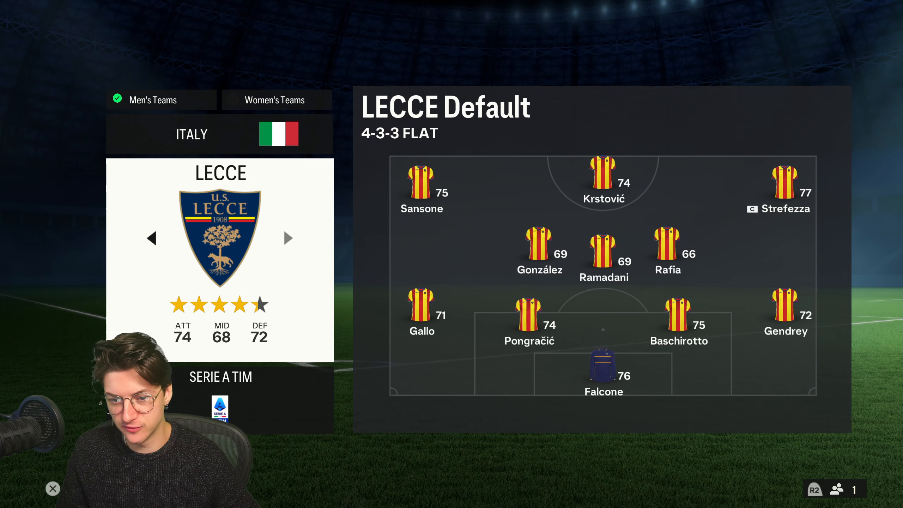
Browse Serie A clubs like Atalanta, Lecce, Salernitana, Hellas Verona and Monza
click(288, 237)
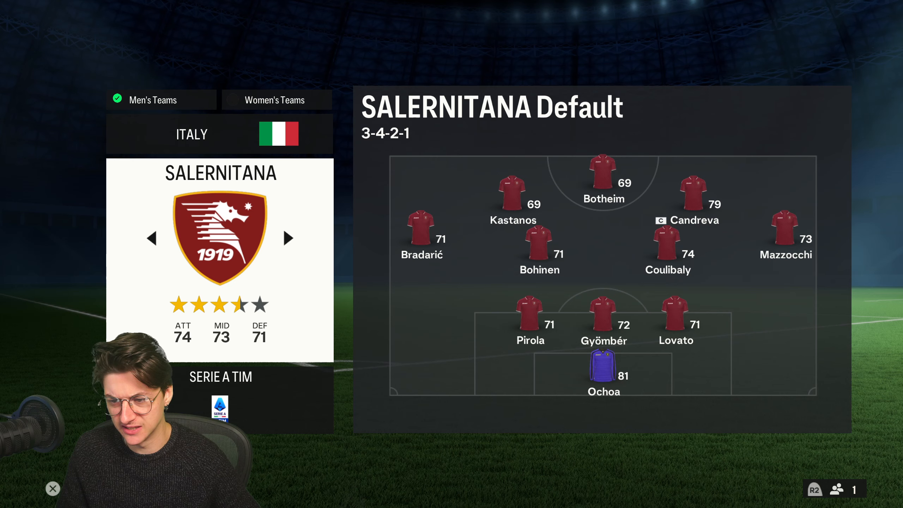
click(288, 237)
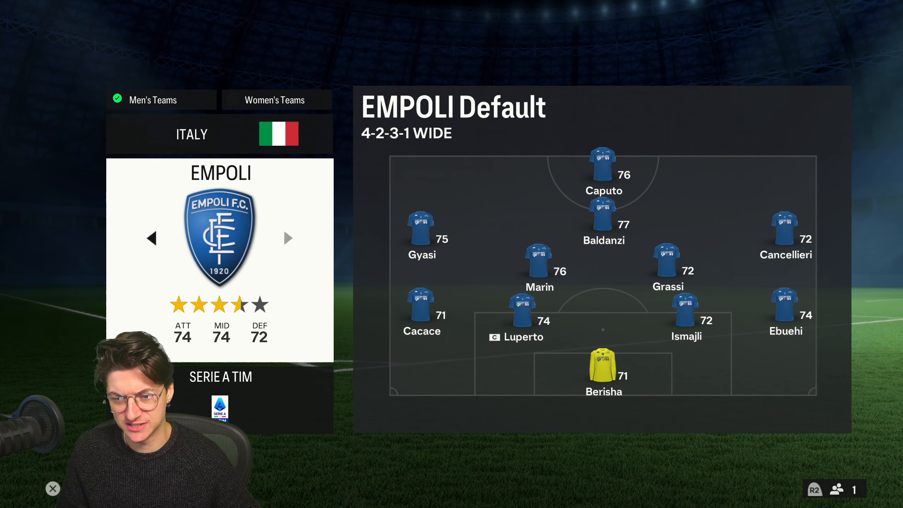
click(288, 238)
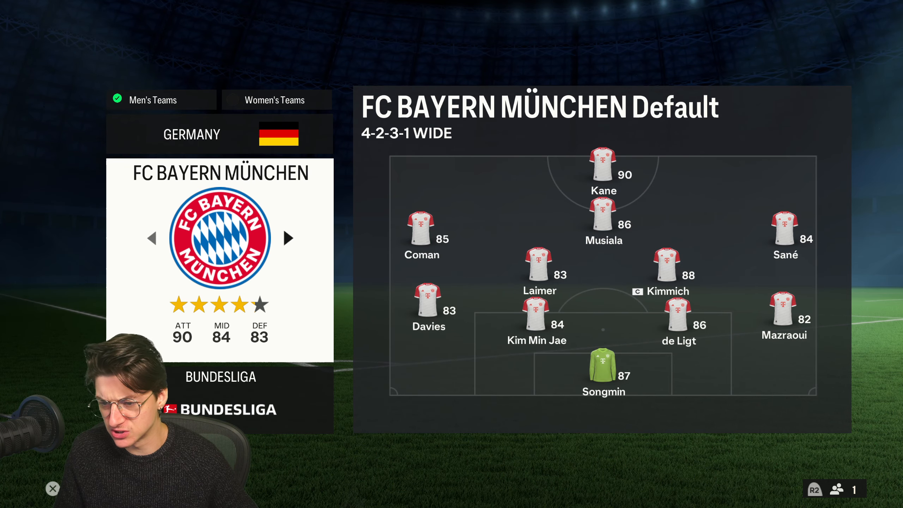
click(319, 134)
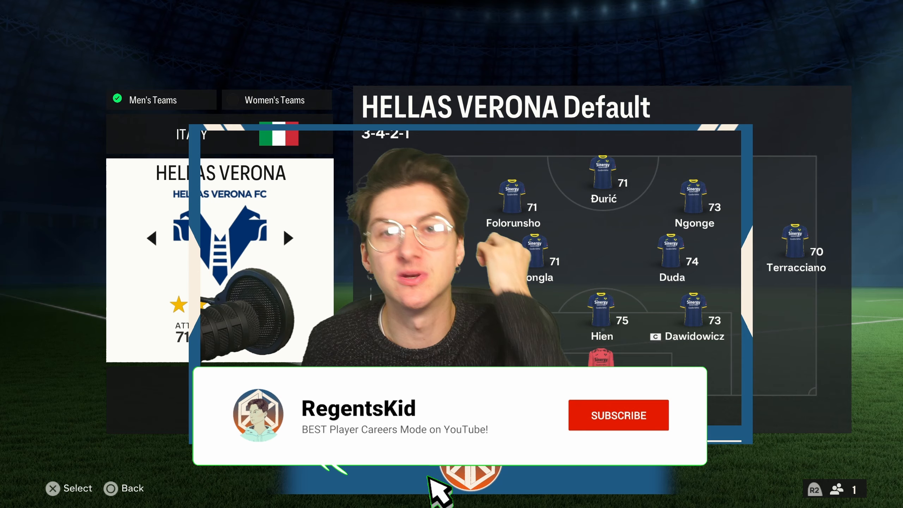
click(617, 415)
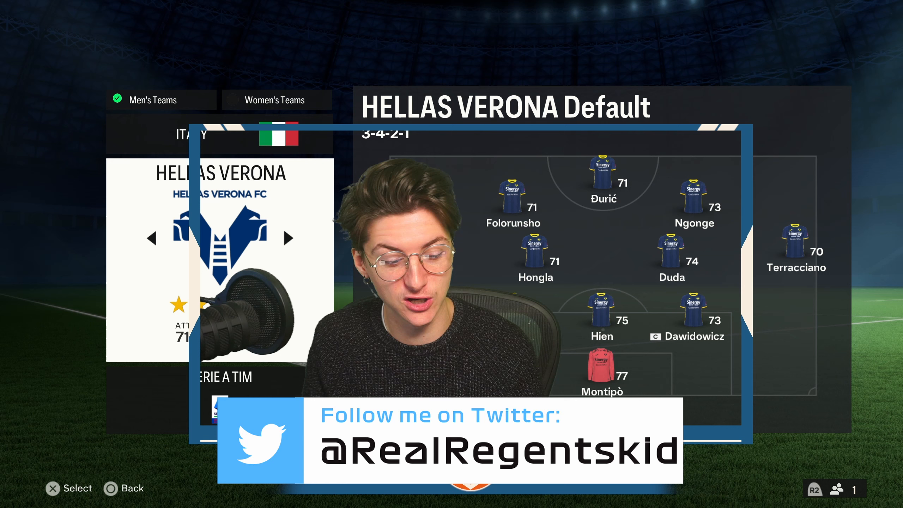
click(289, 238)
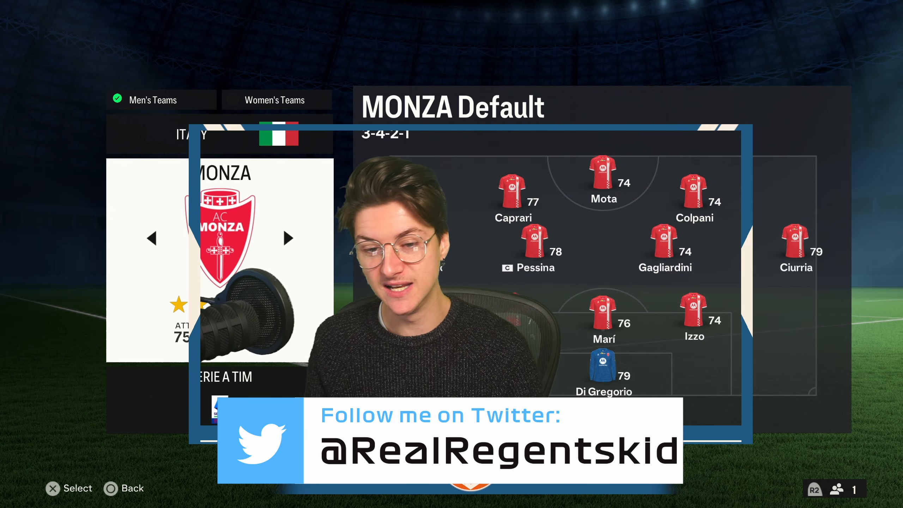